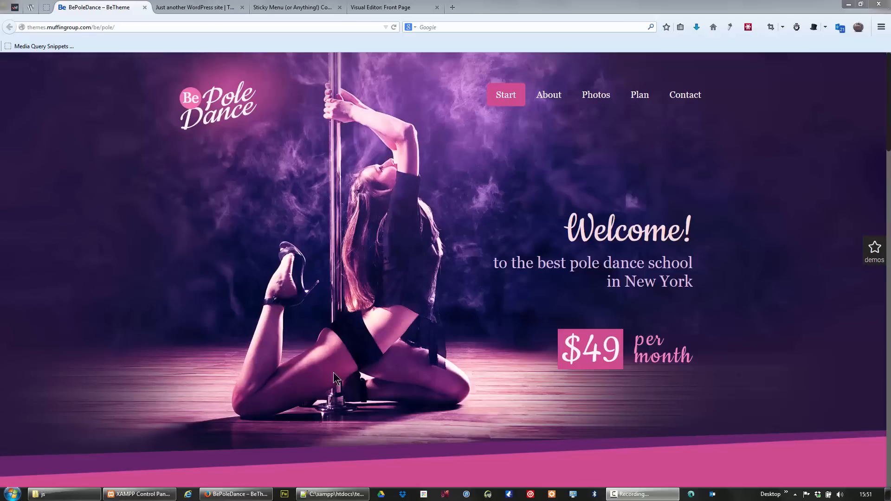
mouse_move(353, 199)
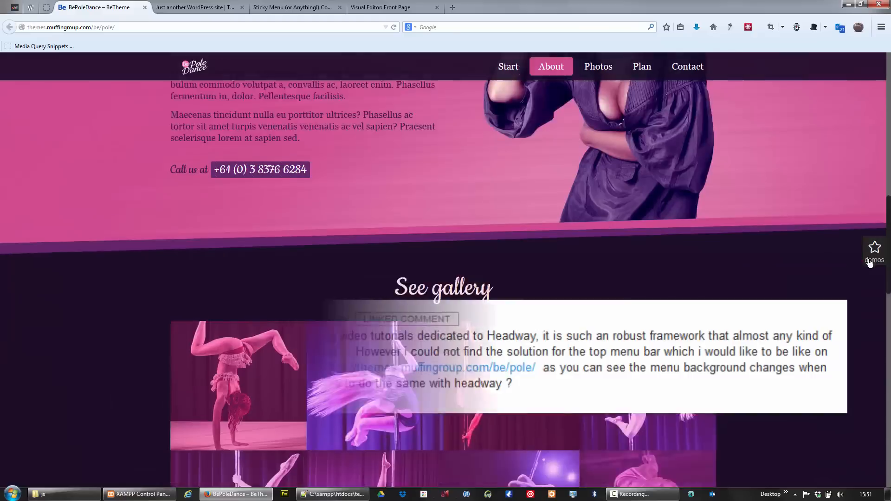
Scroll through the page in the current browser tab
left_click(506, 66)
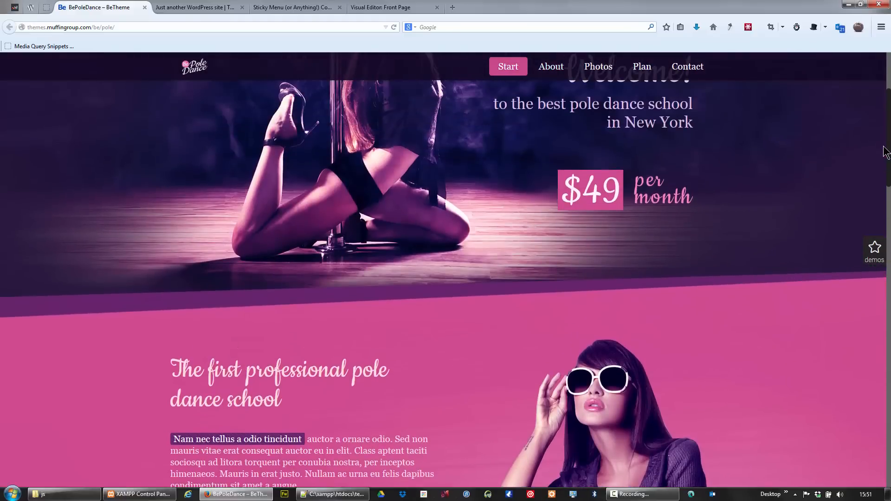
scroll("down", 3)
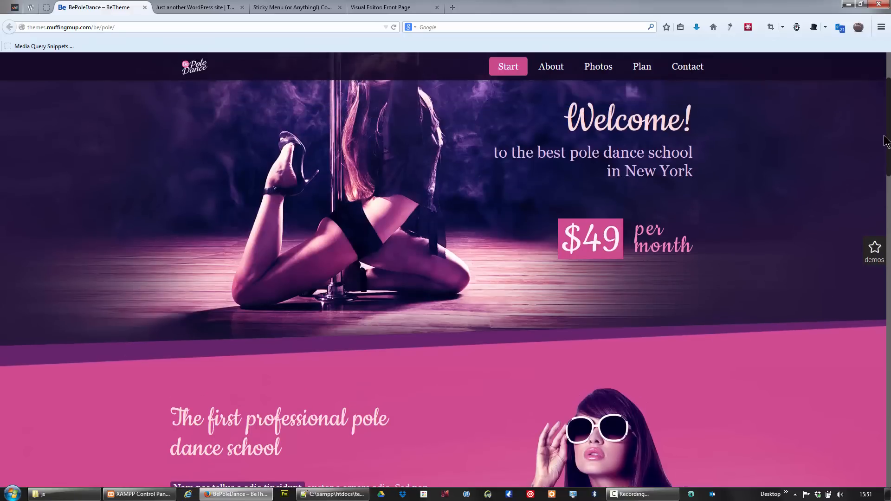
scroll("up", 3)
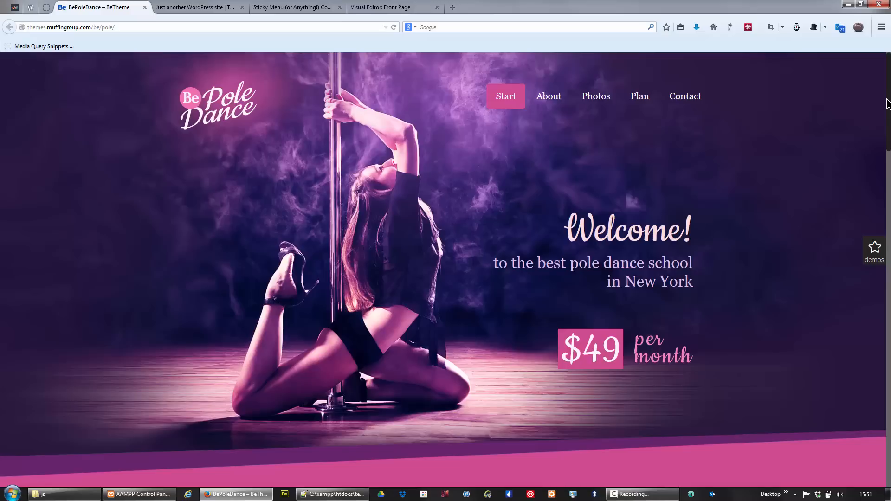
scroll("down", 3)
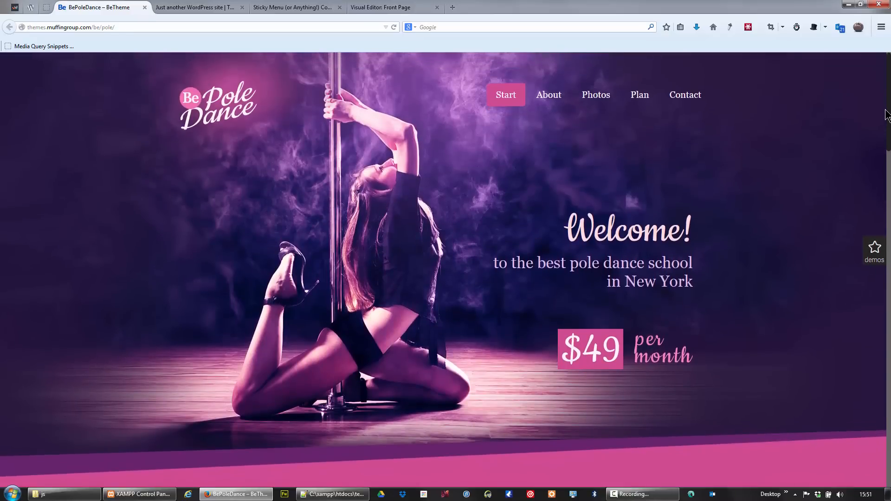
scroll("down", 3)
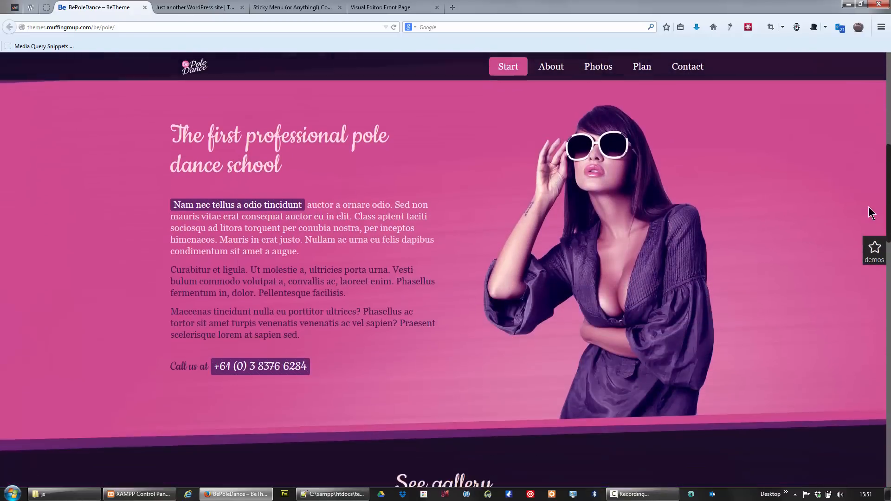
left_click(550, 66)
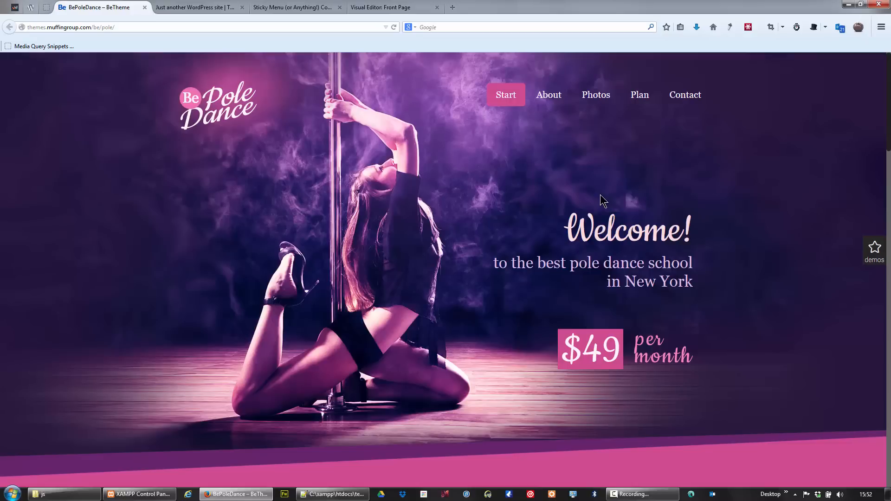
Switch to the local WordPress site and scroll to show the purple menu bar not sticking
left_click(196, 7)
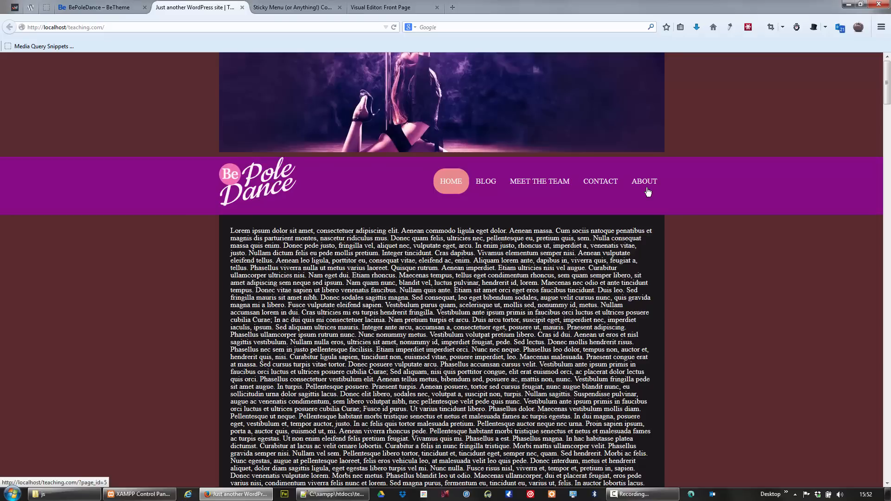
mouse_move(534, 129)
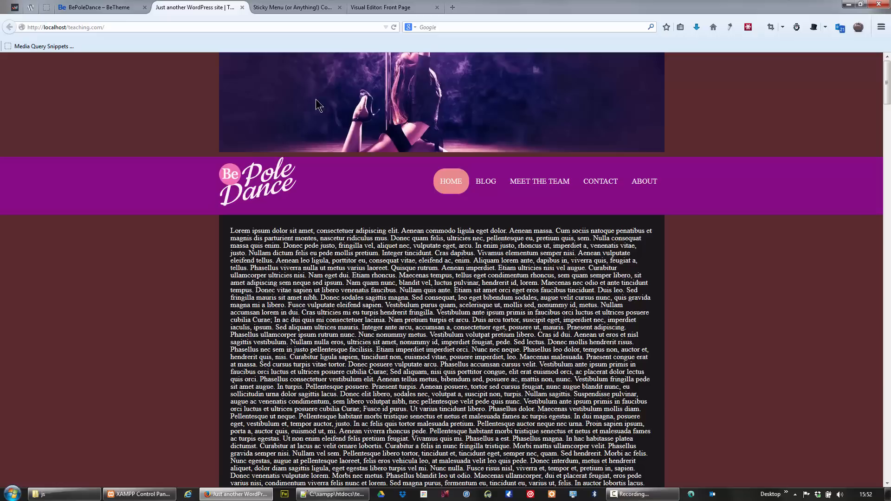
mouse_move(253, 191)
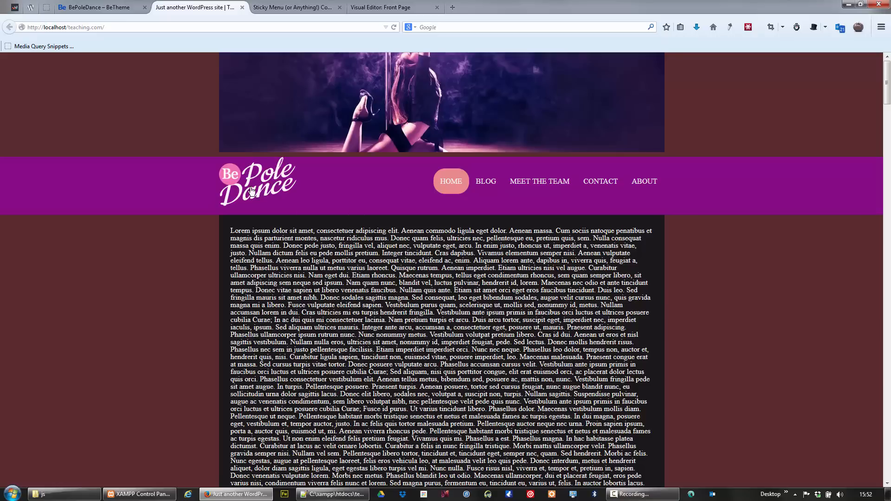
scroll("down", 3)
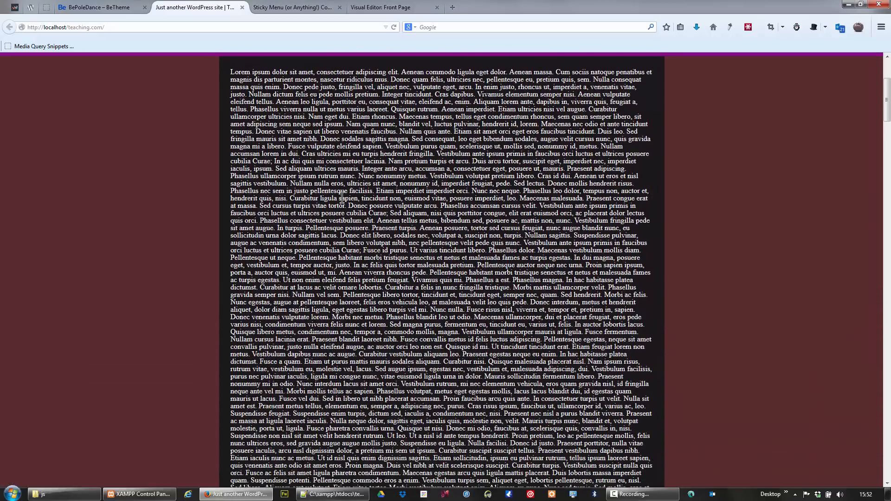
scroll("down", 3)
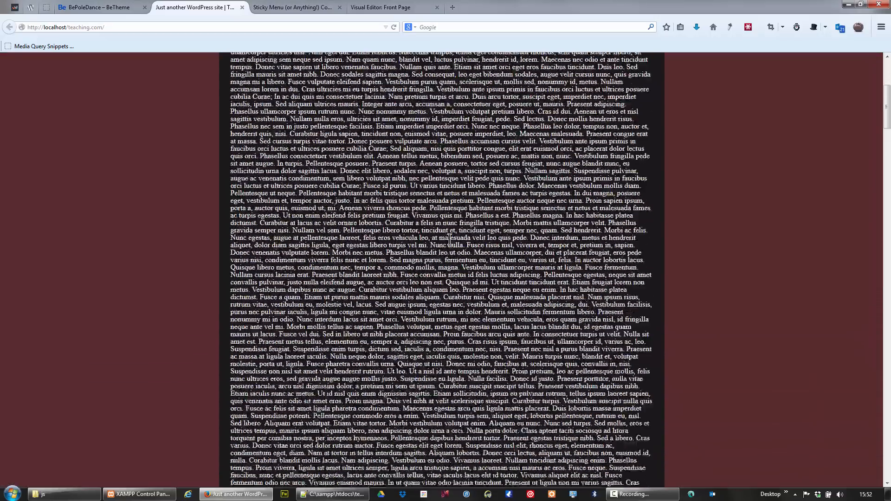
scroll("up", 3)
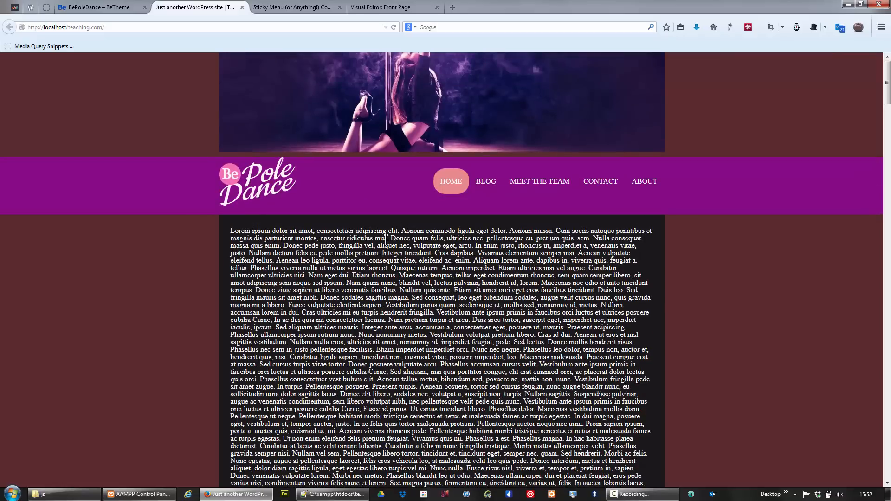
scroll("down", 3)
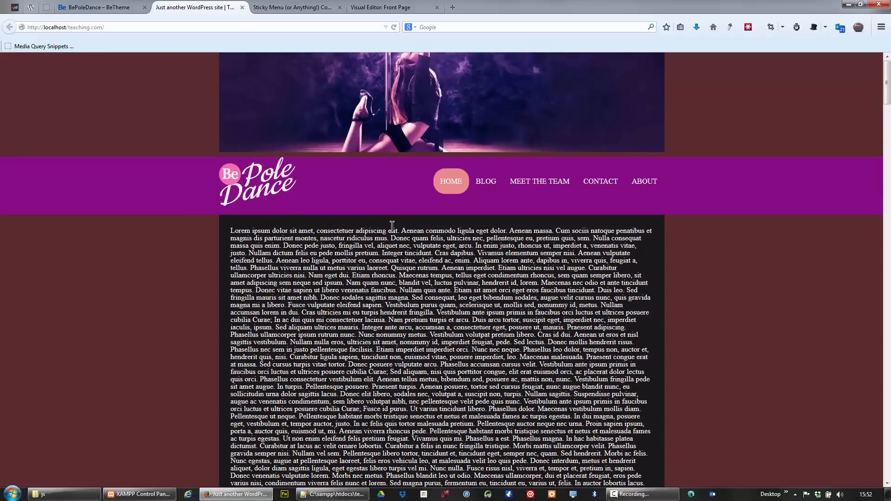
mouse_move(366, 197)
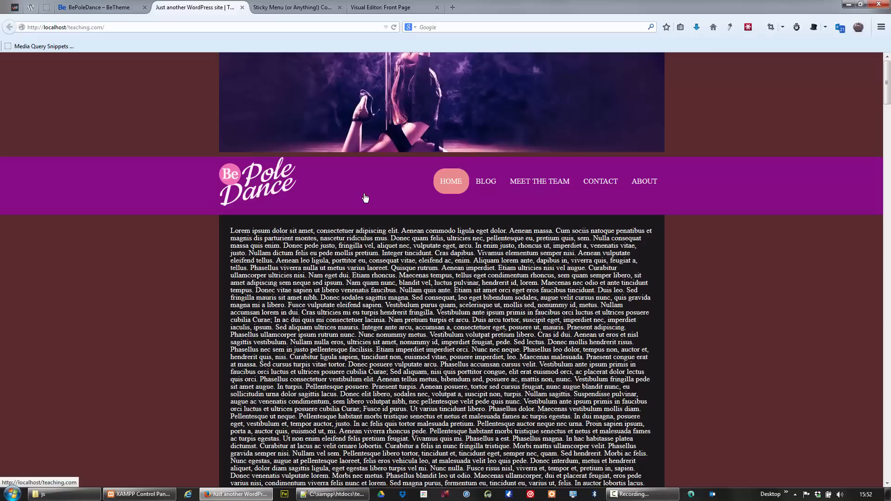
scroll("down", 3)
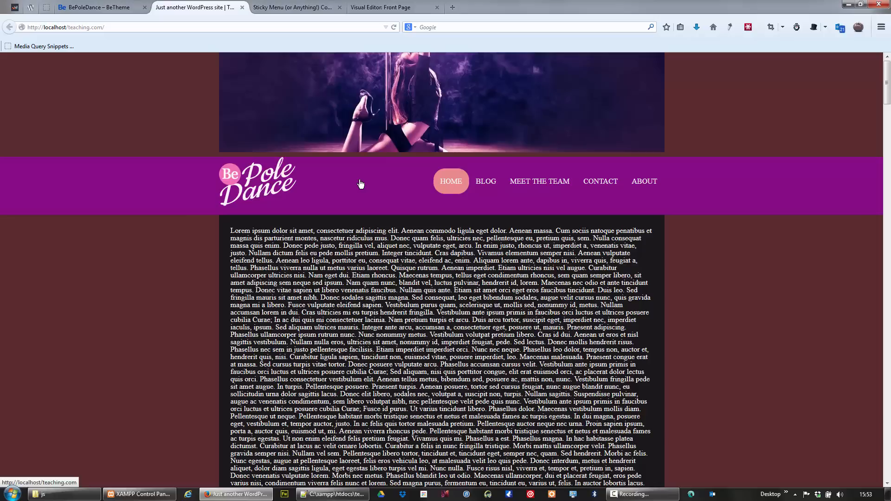
mouse_move(316, 167)
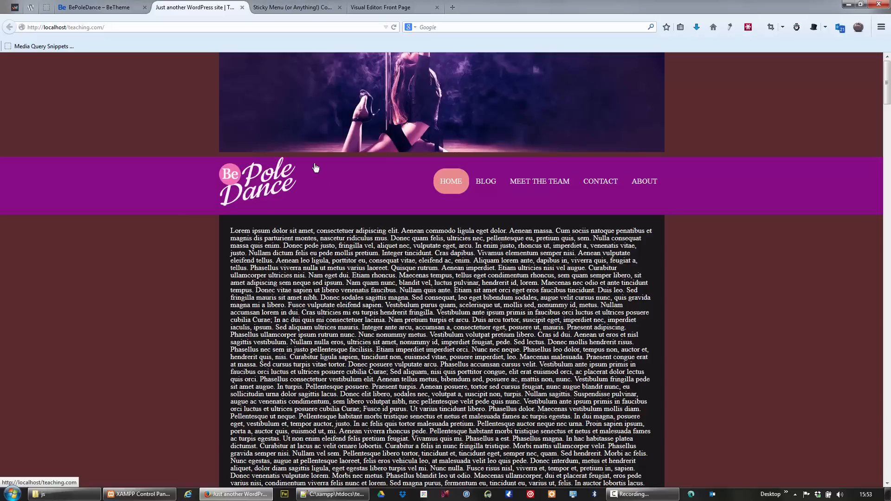
Check Installed Plugins and go to the Sticky Menu (or Anything!) settings
left_click(296, 8)
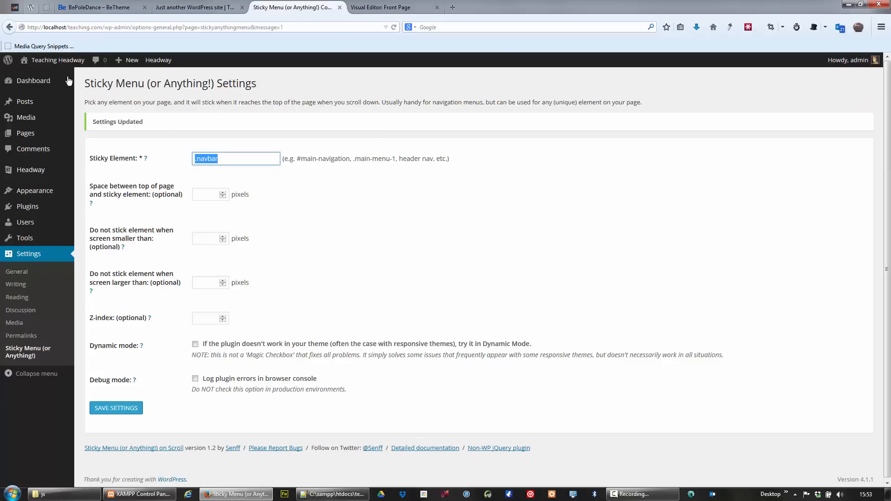
mouse_move(28, 207)
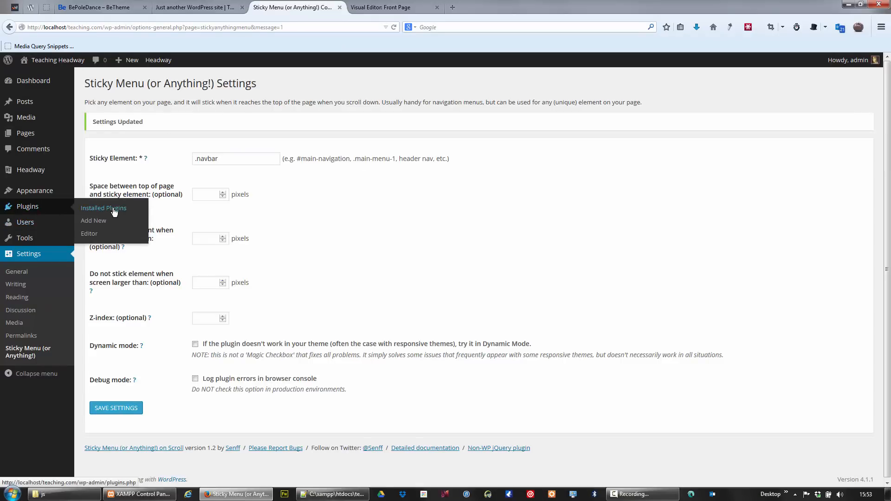
left_click(104, 208)
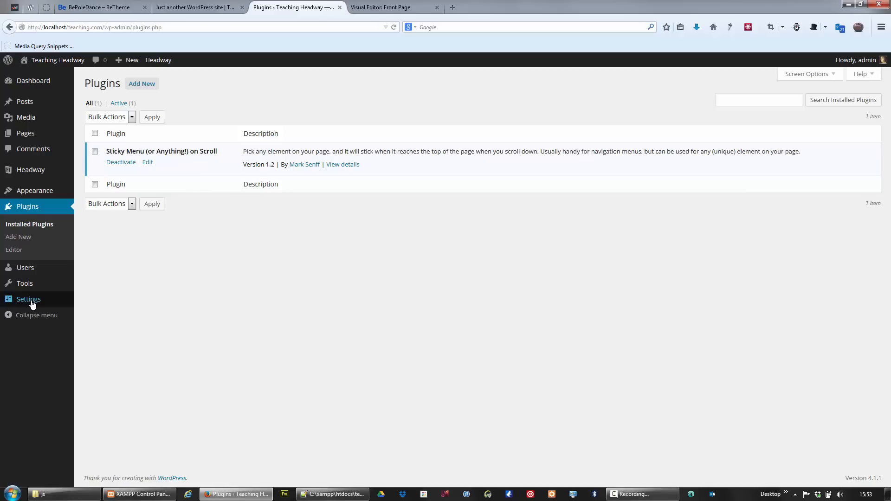
left_click(28, 299)
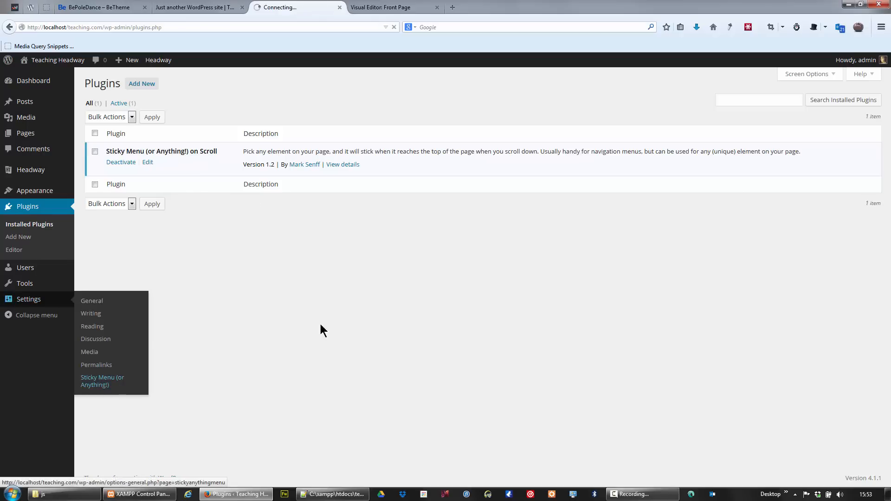
Keep .navbar as the sticky element and save, getting the Settings Updated confirmation
left_click(102, 380)
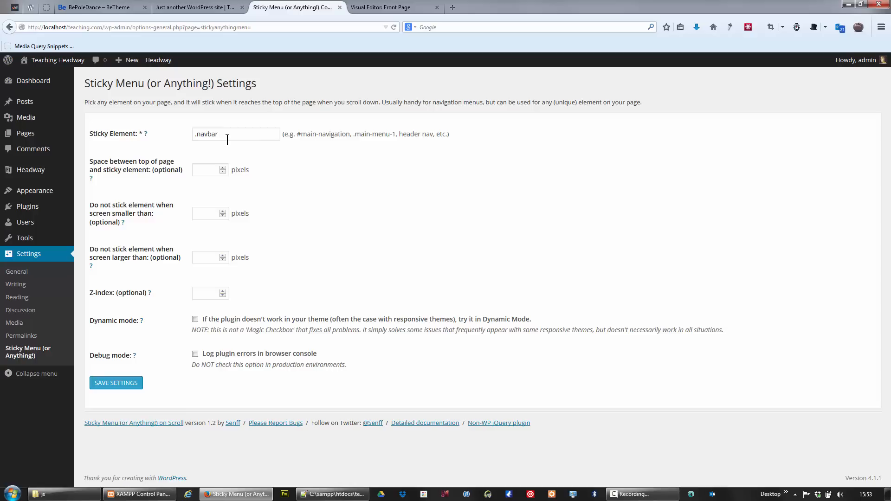
mouse_move(216, 148)
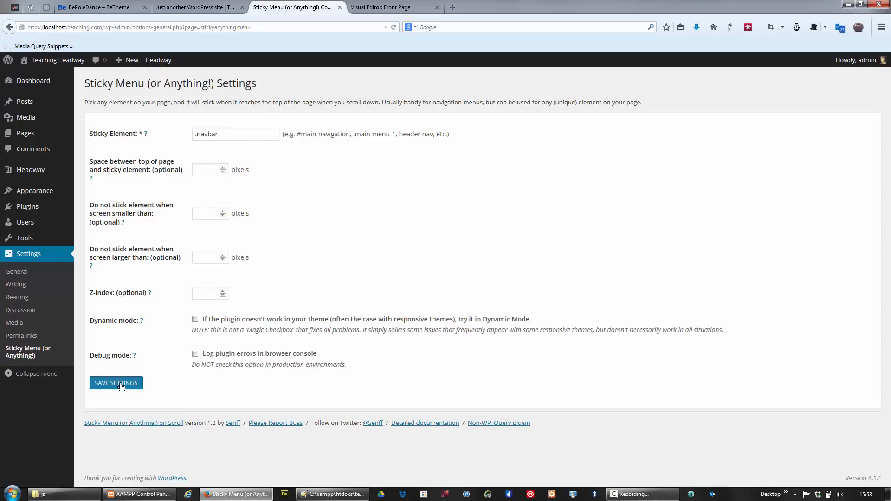
left_click(116, 382)
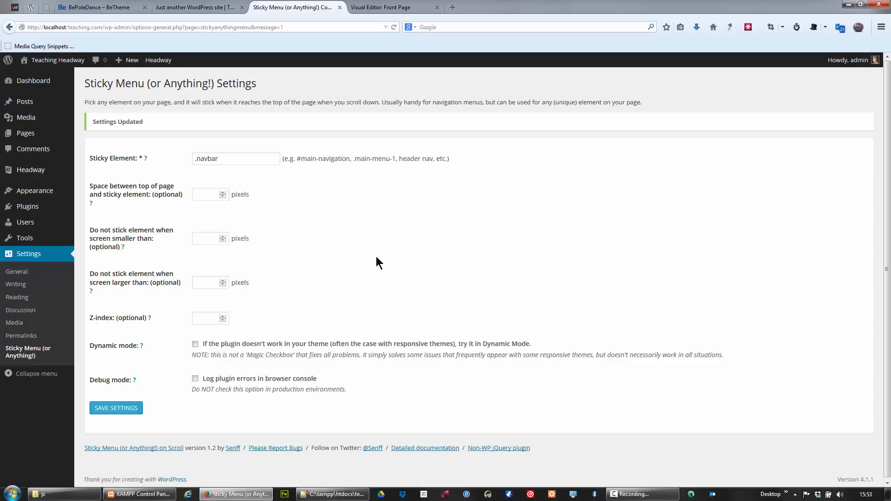
mouse_move(114, 194)
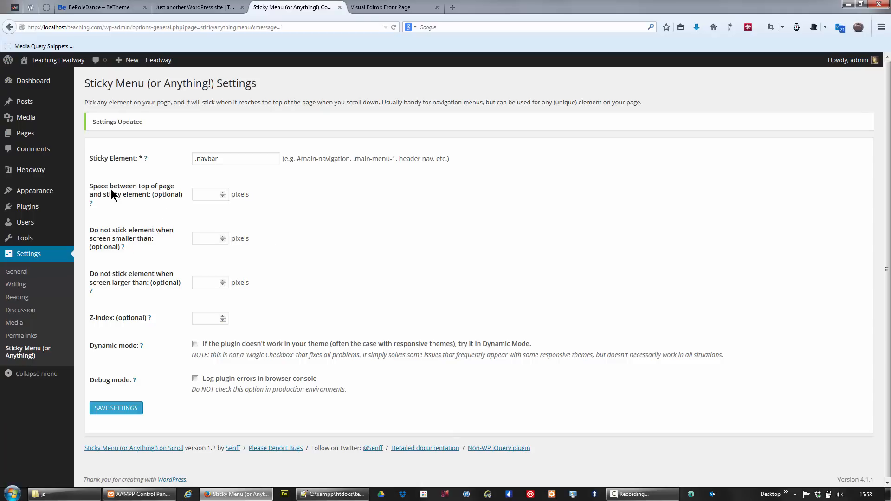
mouse_move(153, 201)
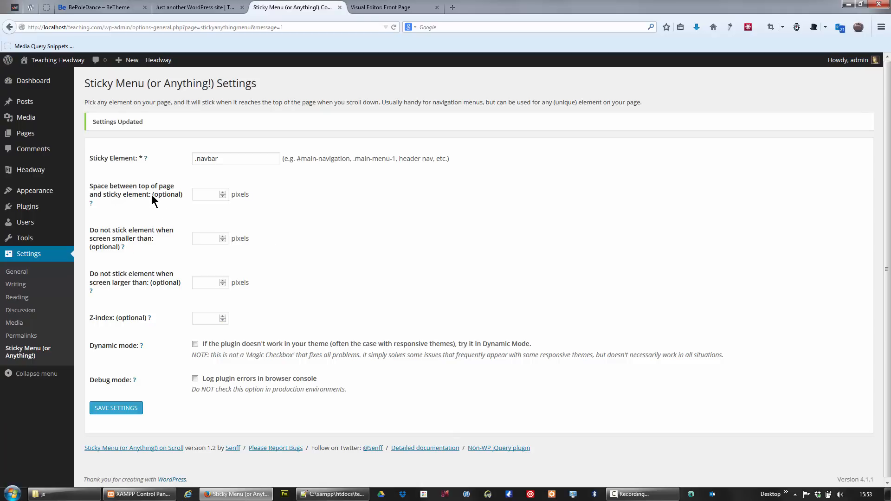
mouse_move(161, 202)
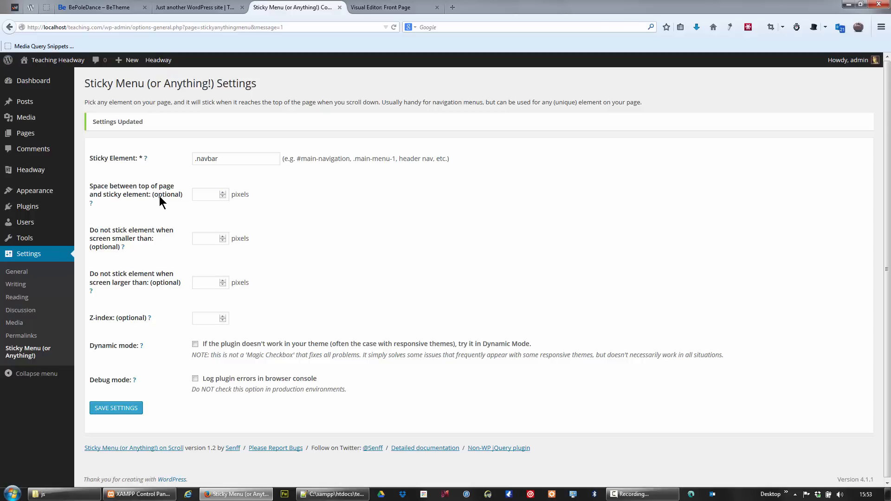
left_click(235, 158)
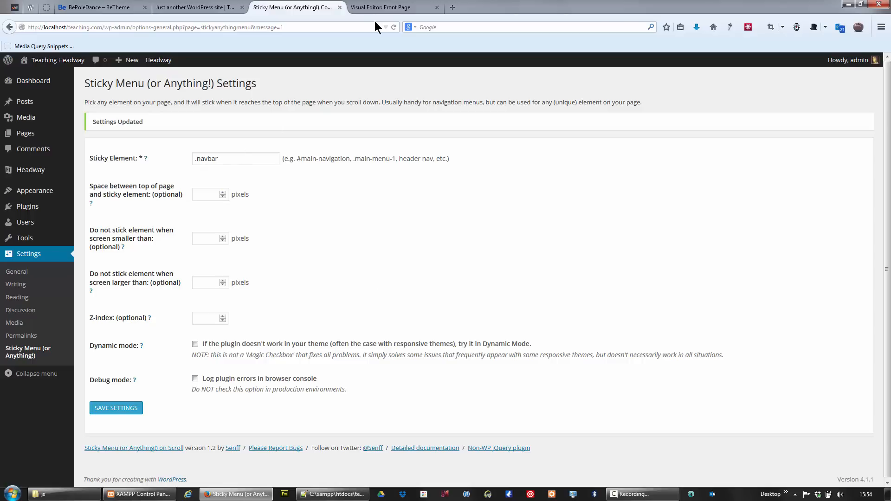
left_click(389, 7)
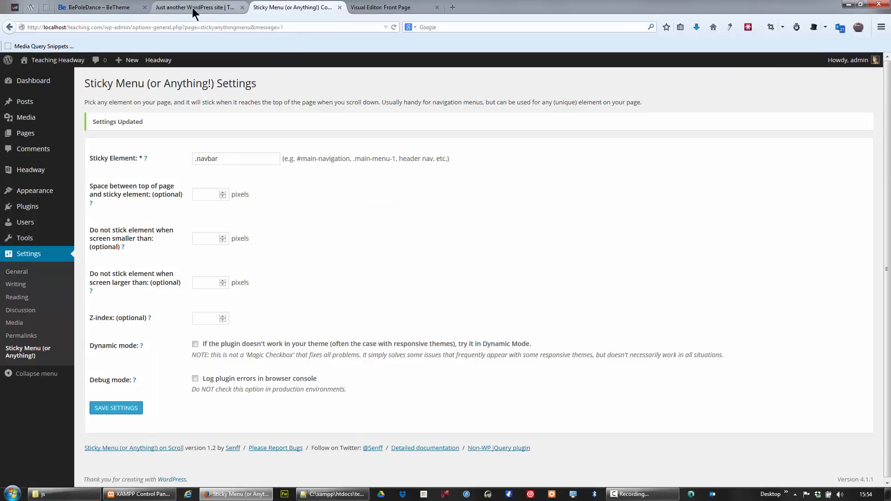
Return to the Headway Visual Editor and scroll to the header-and-navigation wrapper
left_click(196, 7)
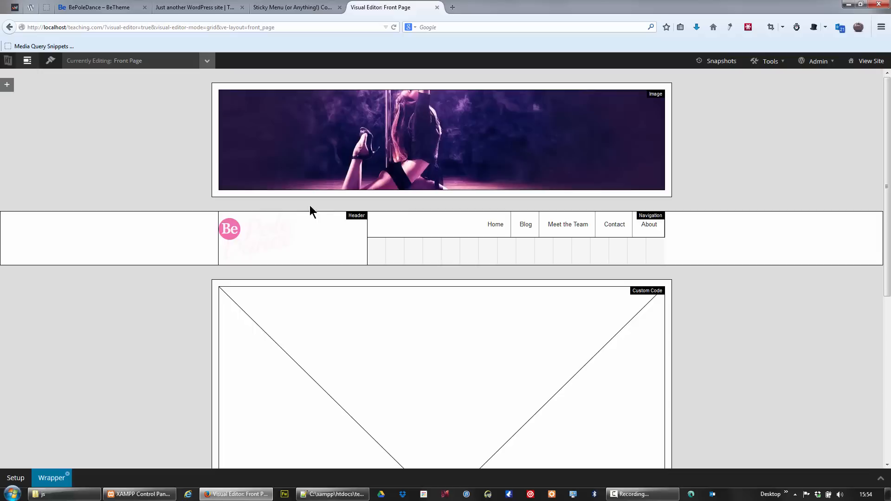
mouse_move(339, 118)
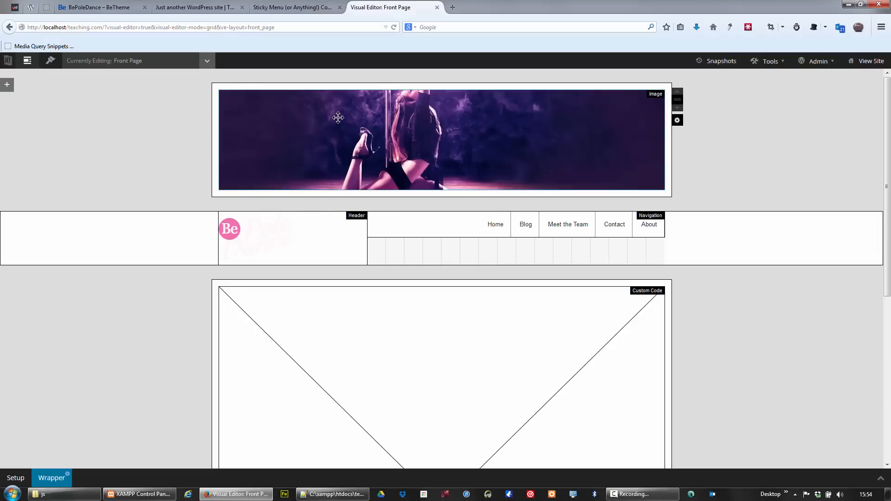
mouse_move(341, 200)
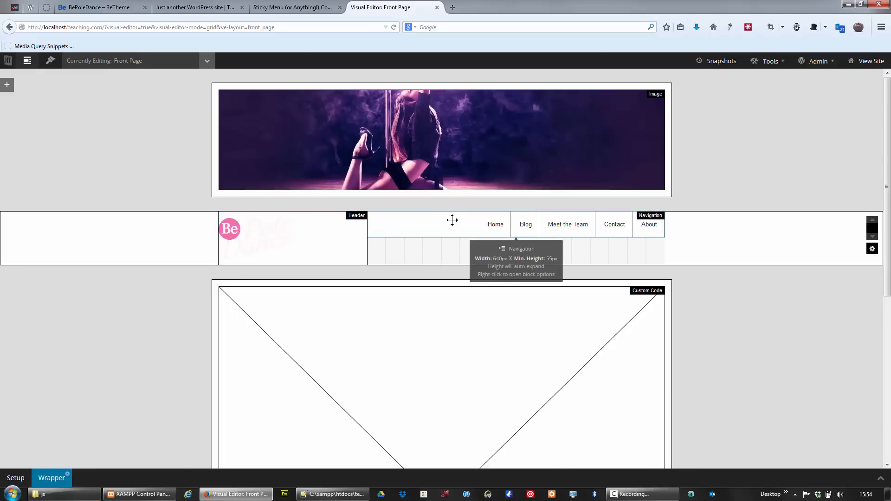
scroll("down", 3)
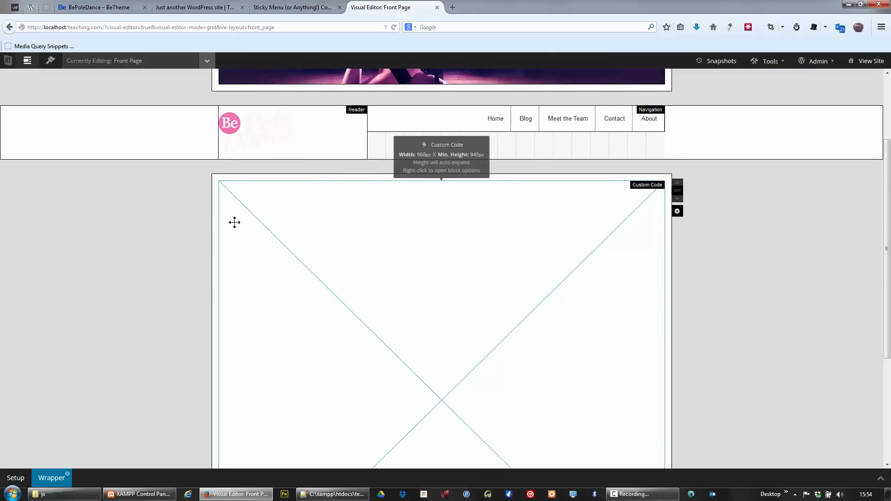
mouse_move(383, 274)
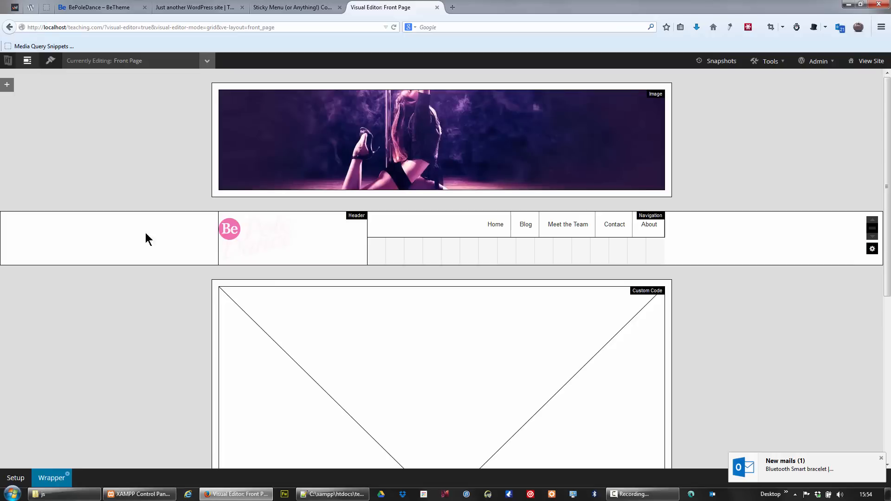
mouse_move(162, 241)
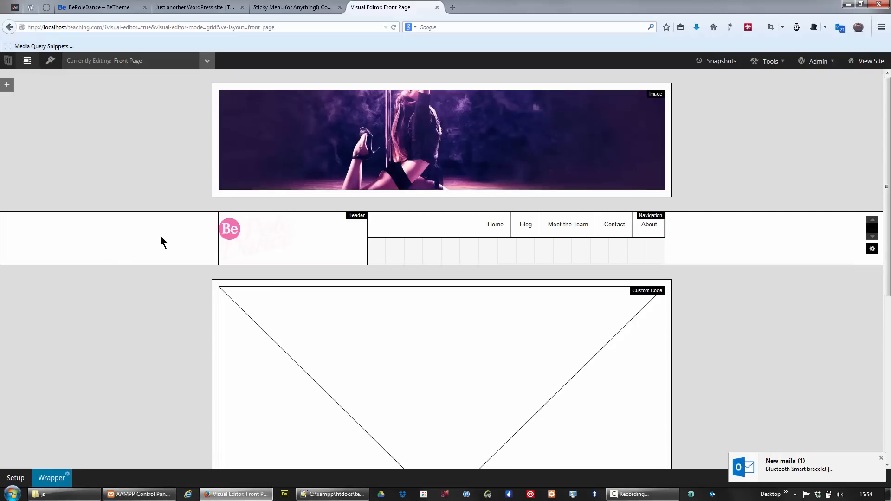
mouse_move(232, 264)
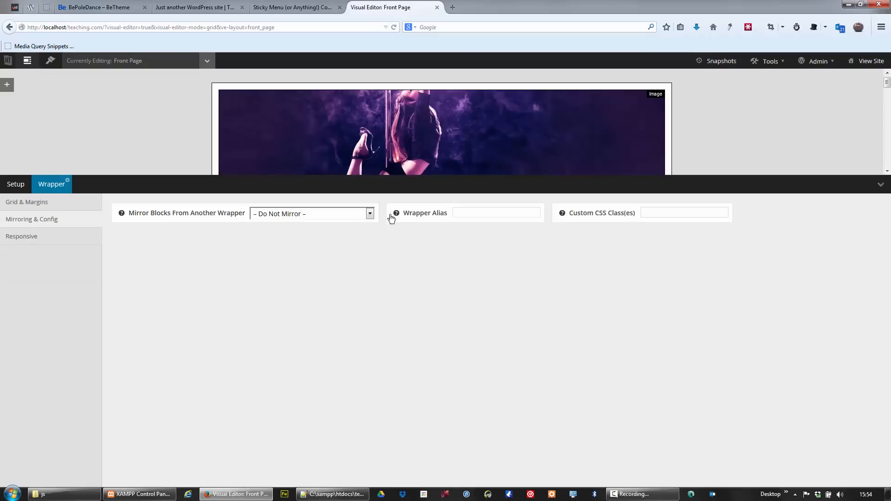
mouse_move(60, 226)
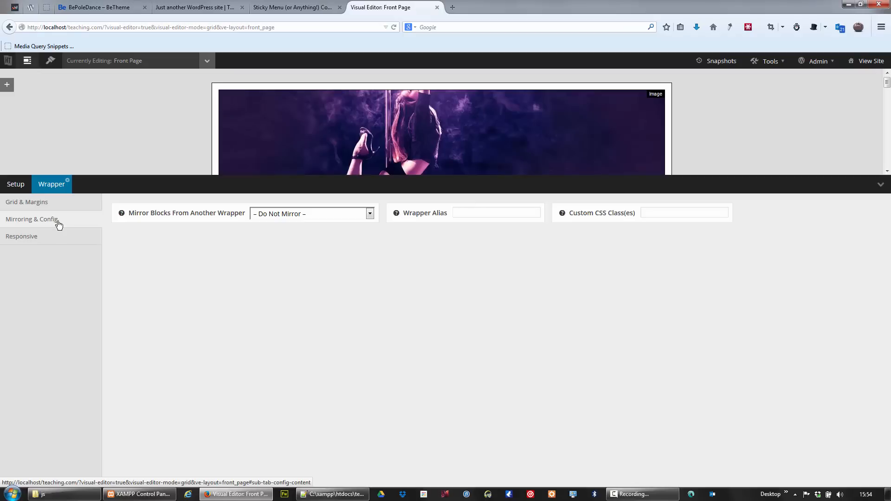
mouse_move(72, 221)
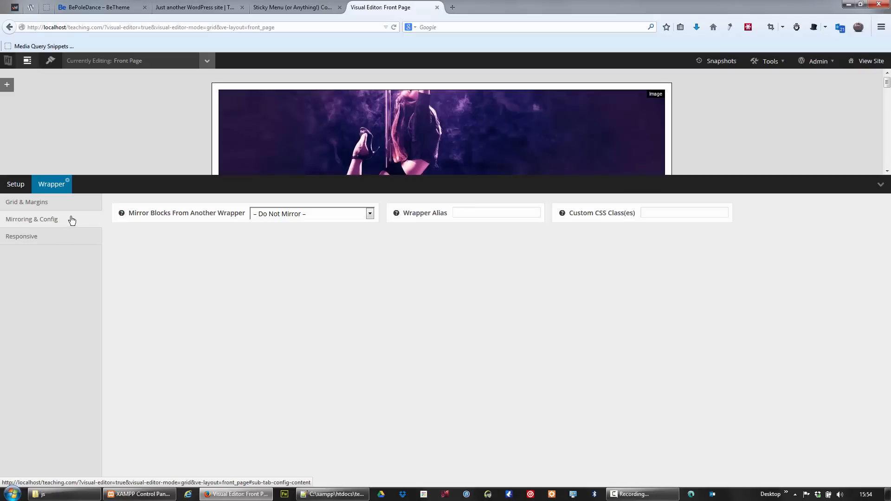
mouse_move(101, 224)
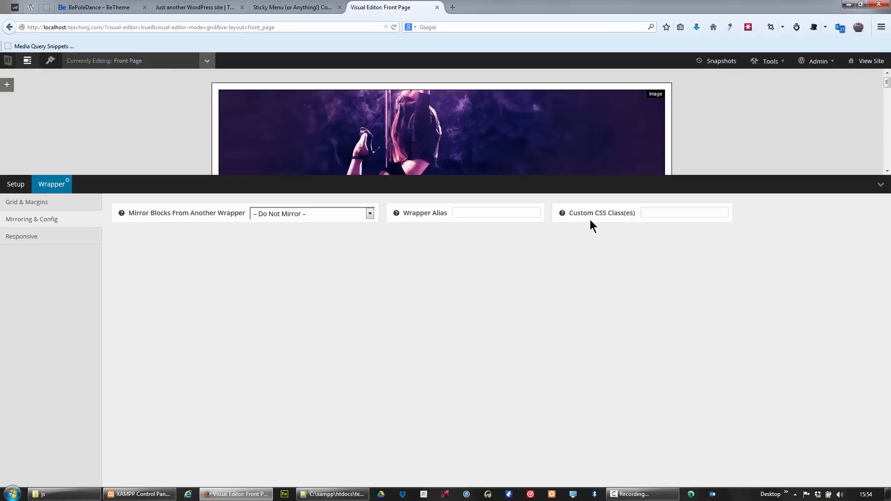
Give the wrapper the Custom CSS Class 'navbar', verify the plugin's target, and save
left_click(684, 213)
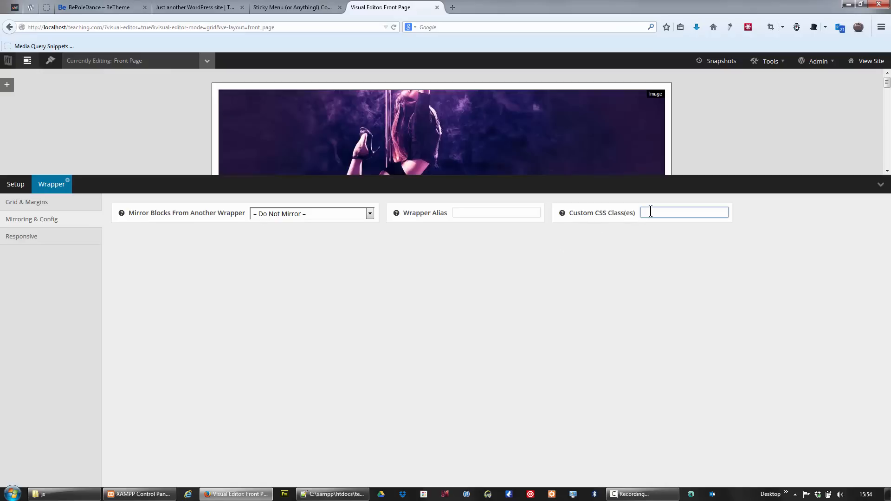
type("n")
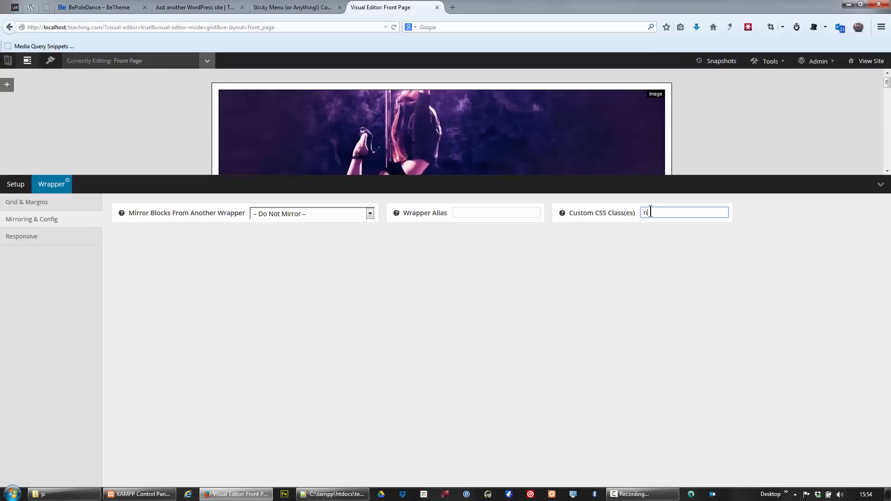
type("avbar")
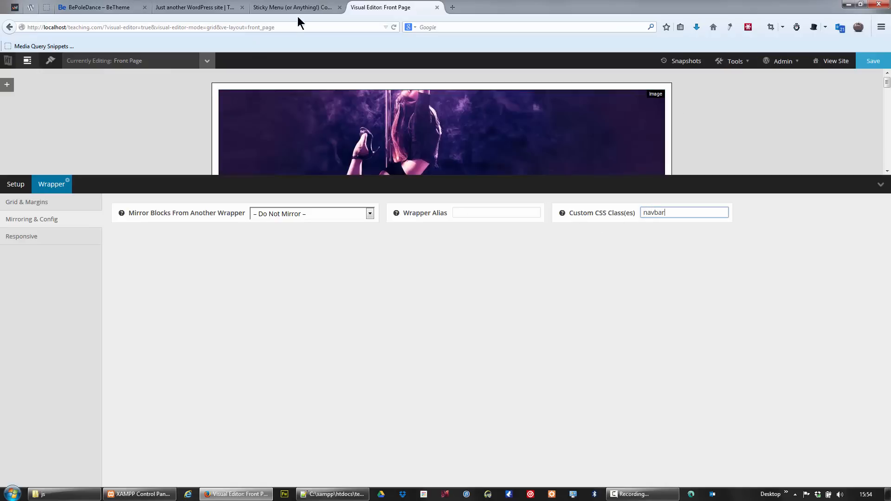
left_click(293, 7)
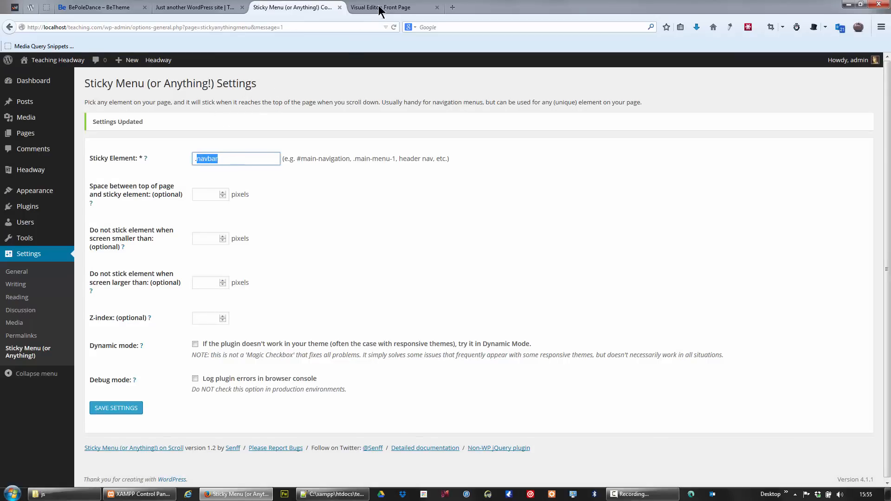
left_click(381, 7)
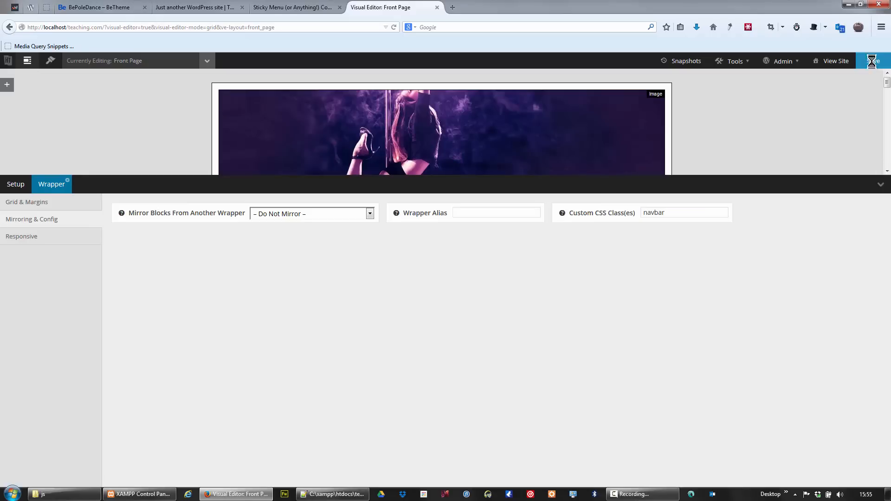
left_click(872, 61)
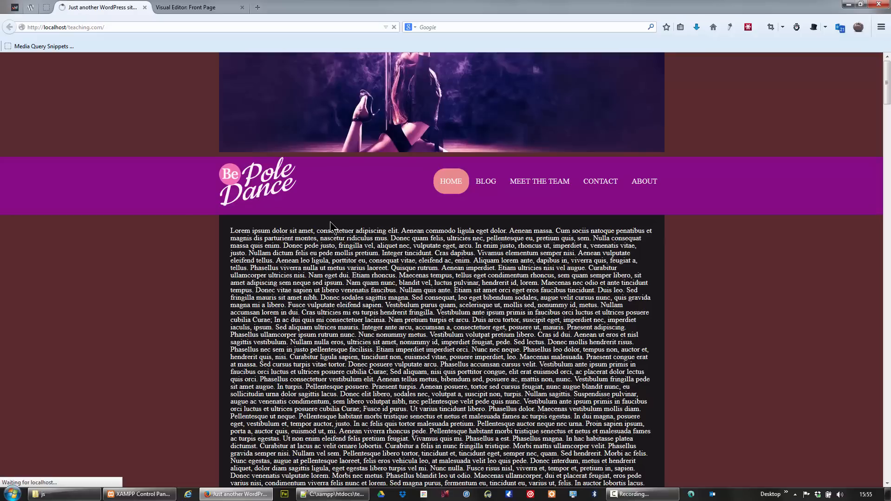
Scroll down the live front page to confirm the purple menu bar stays pinned
scroll("down", 3)
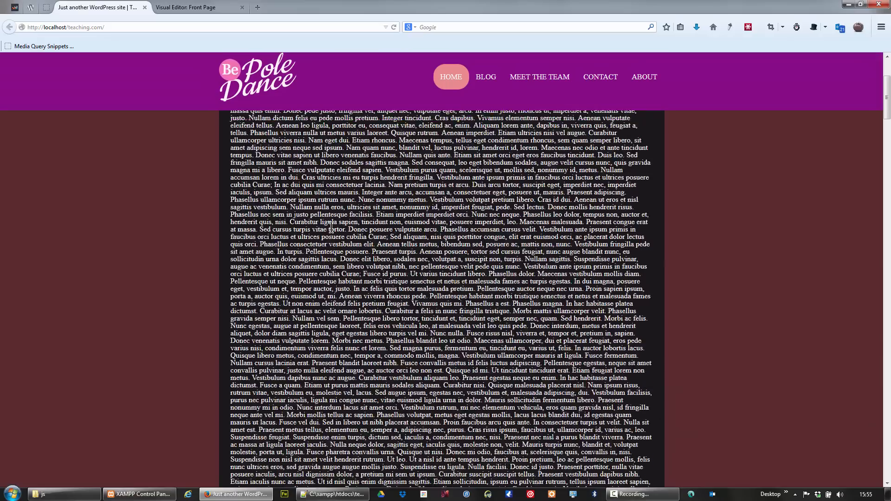
scroll("down", 3)
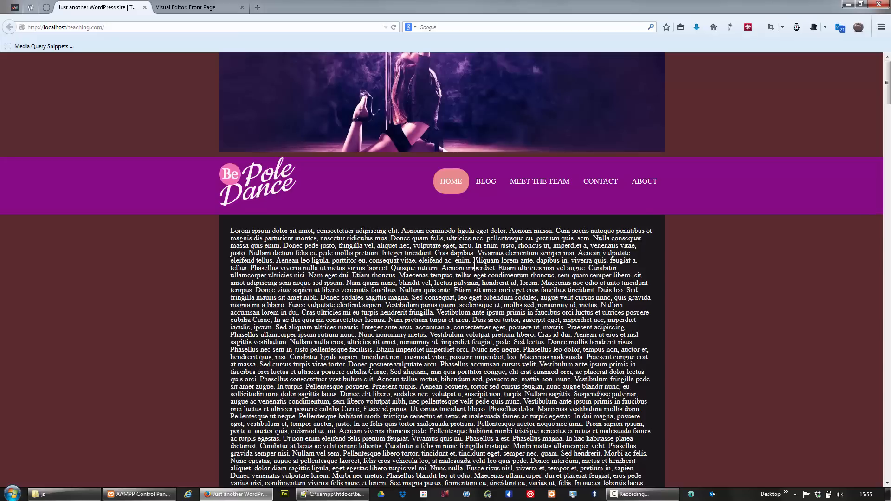
scroll("down", 3)
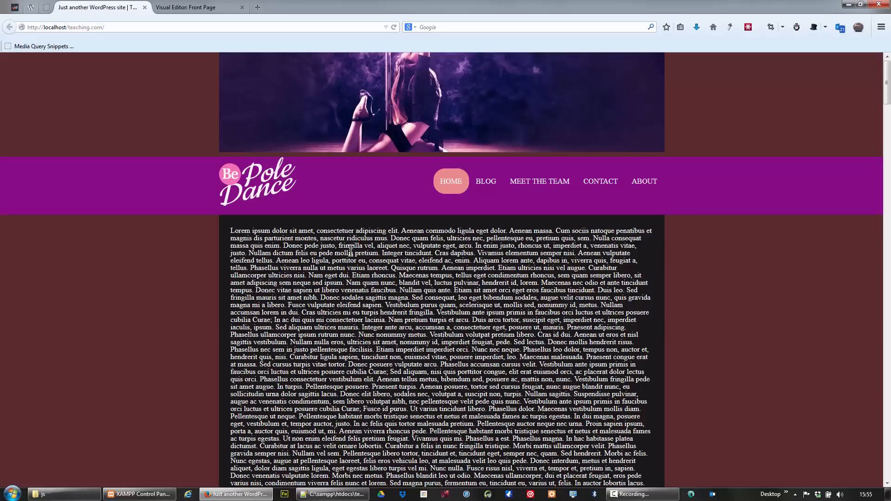
mouse_move(373, 230)
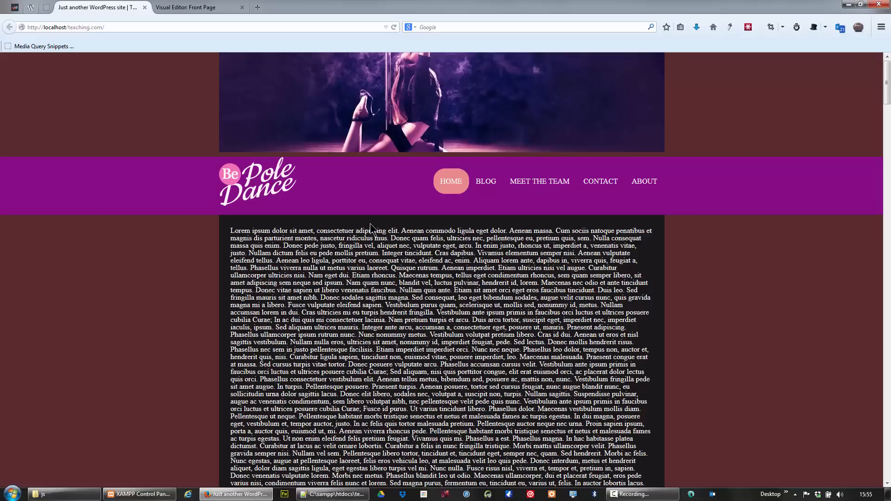
scroll("down", 3)
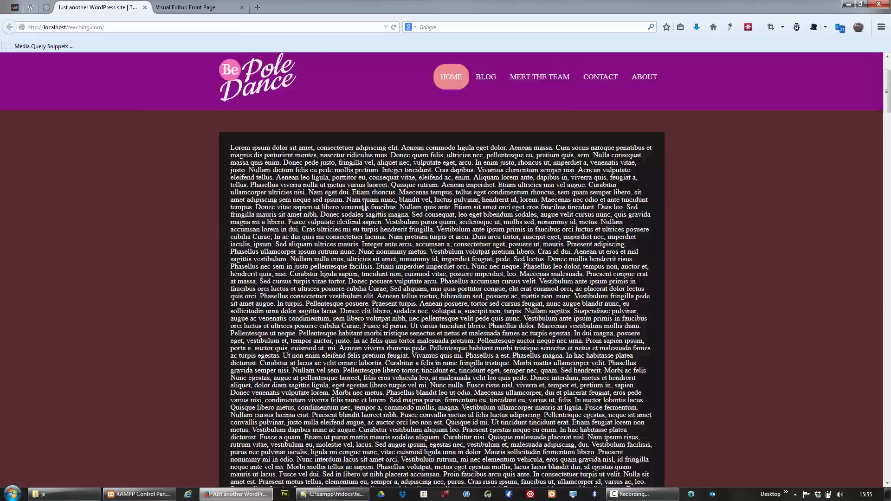
scroll("down", 3)
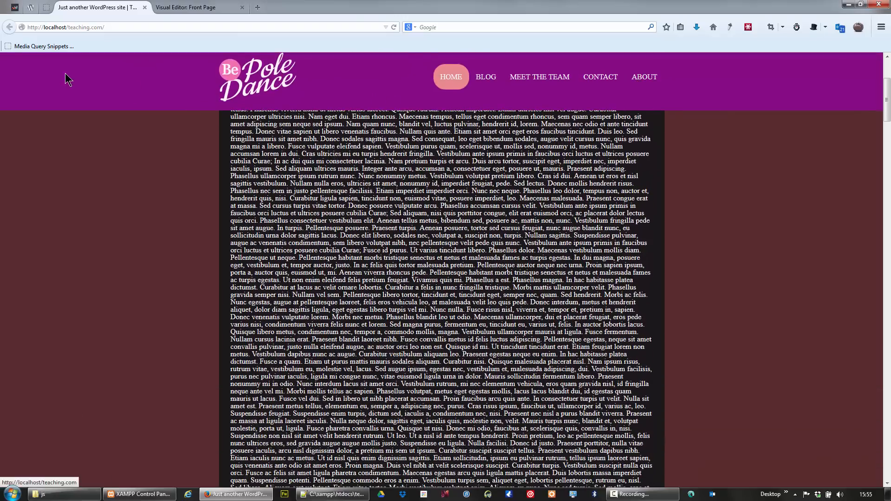
mouse_move(294, 101)
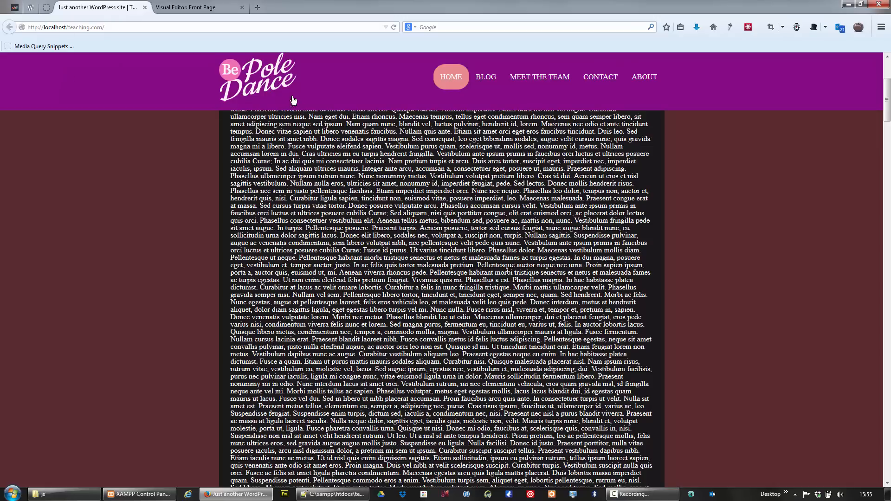
mouse_move(281, 86)
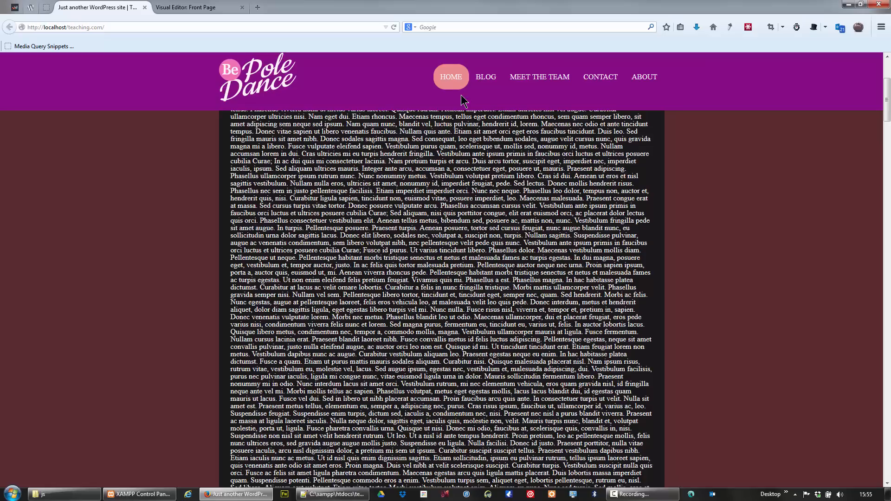
mouse_move(535, 114)
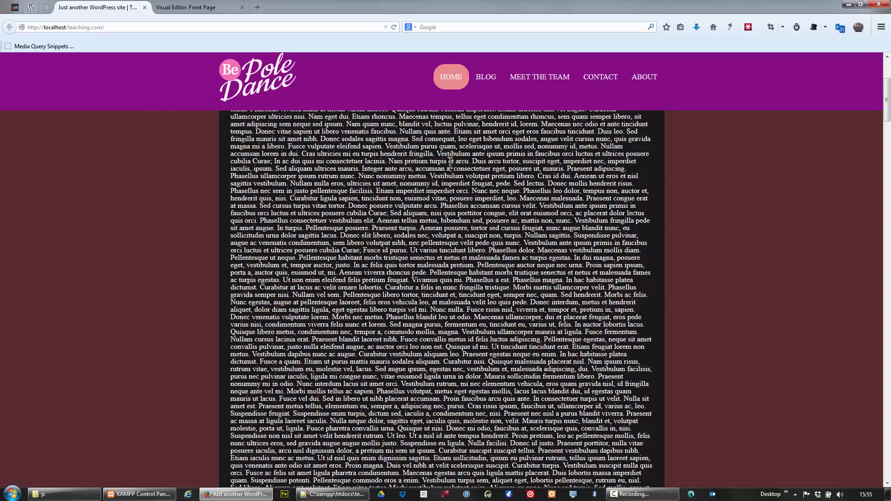
Show the 'Just another WordPress site' front page and scroll to watch the bar re-pin
left_click(196, 7)
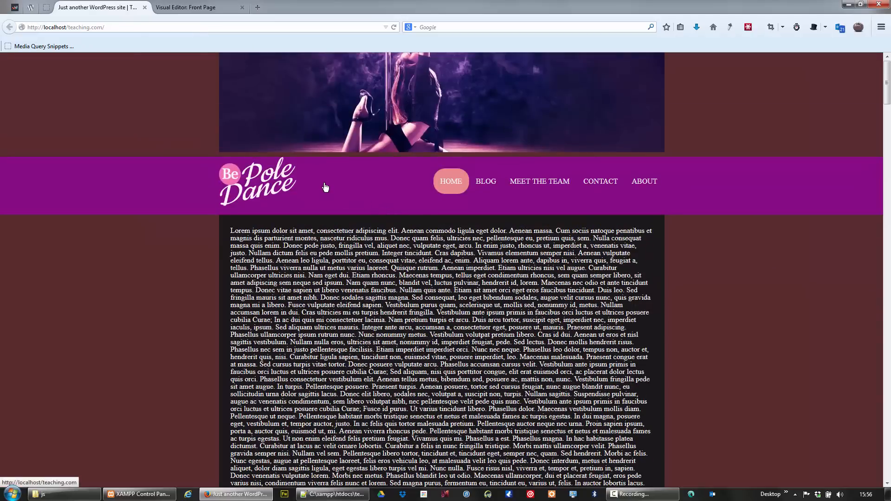
mouse_move(314, 170)
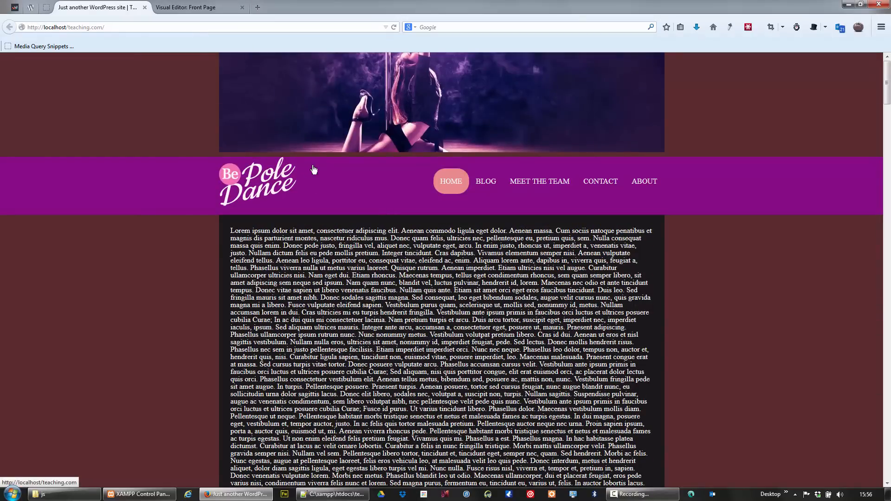
mouse_move(195, 178)
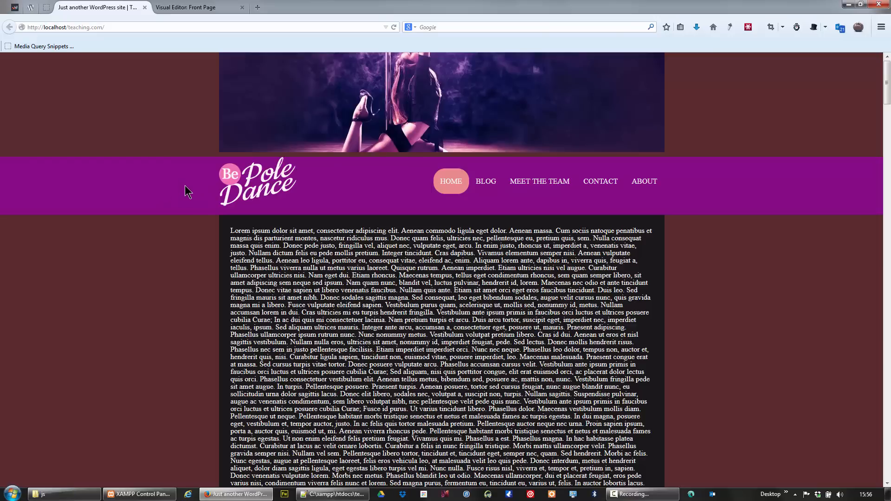
scroll("down", 3)
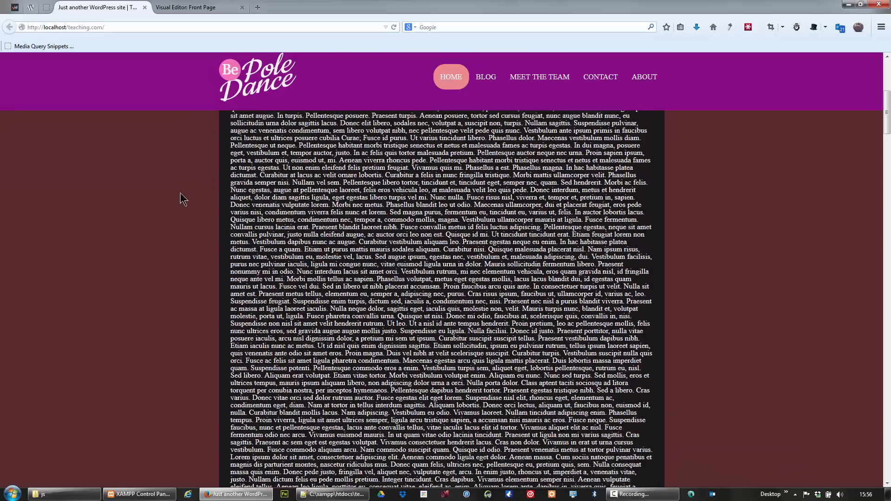
scroll("down", 3)
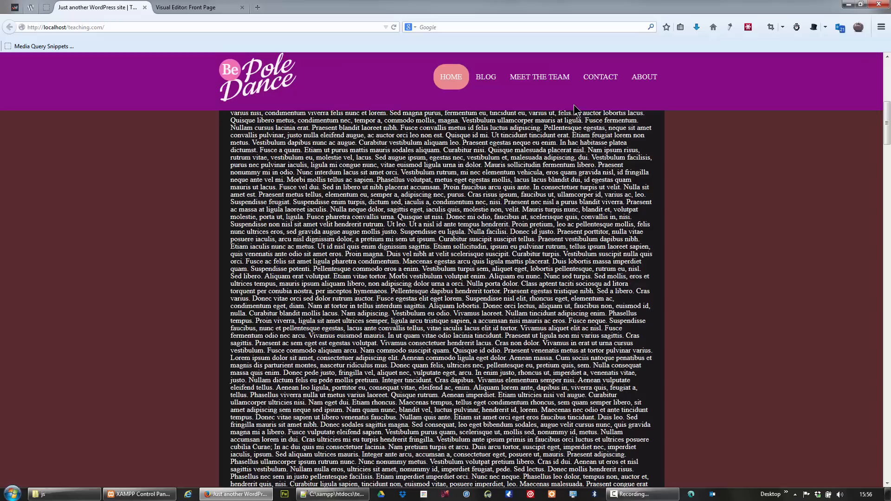
mouse_move(337, 197)
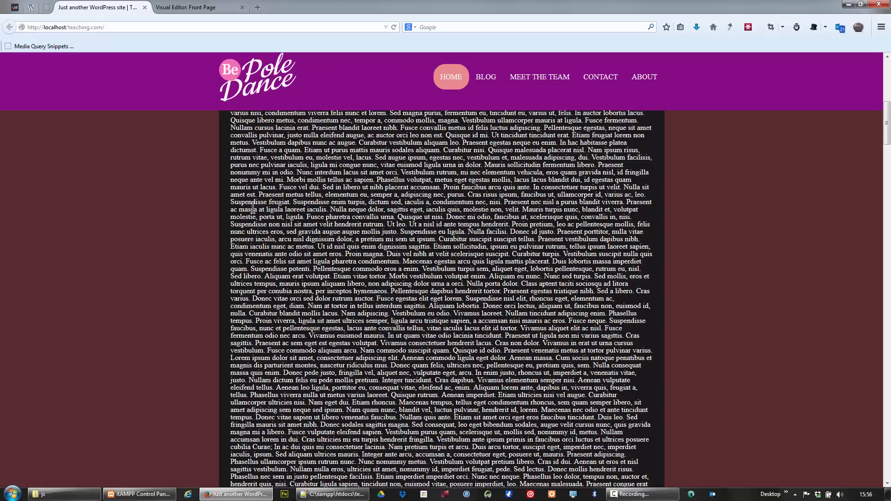
mouse_move(236, 223)
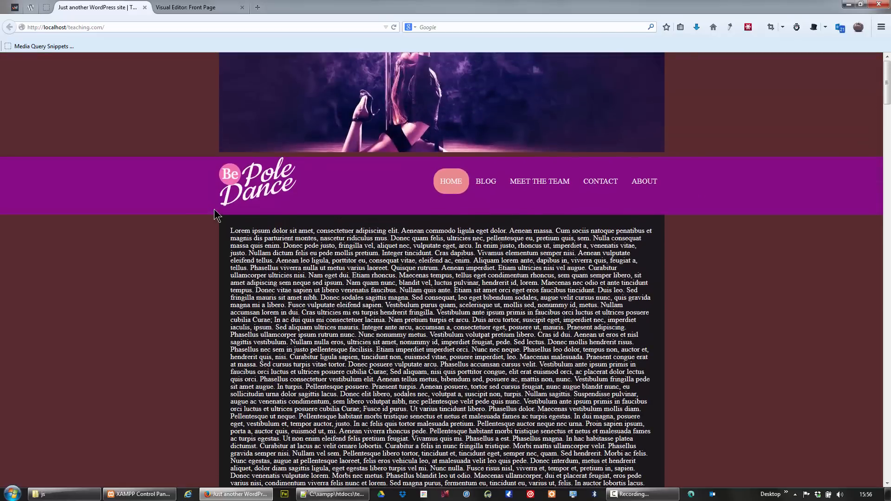
mouse_move(207, 199)
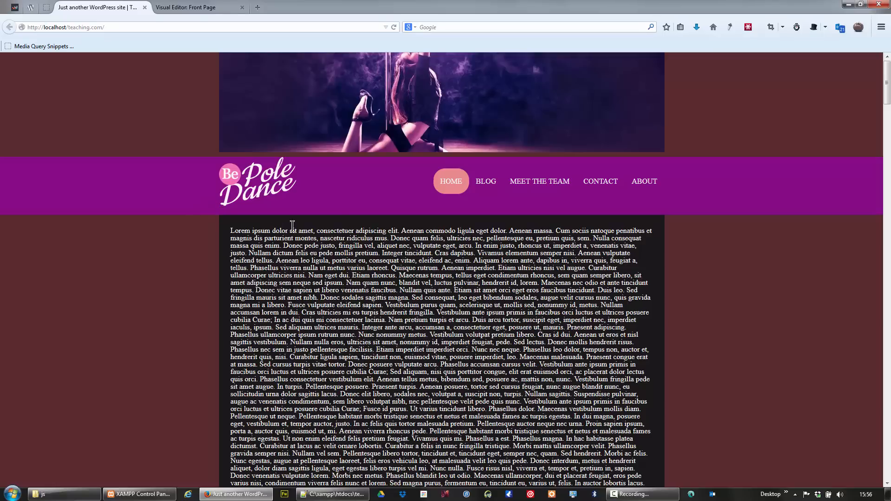
Open the Live CSS Editor from the Front Page visual editor
left_click(184, 7)
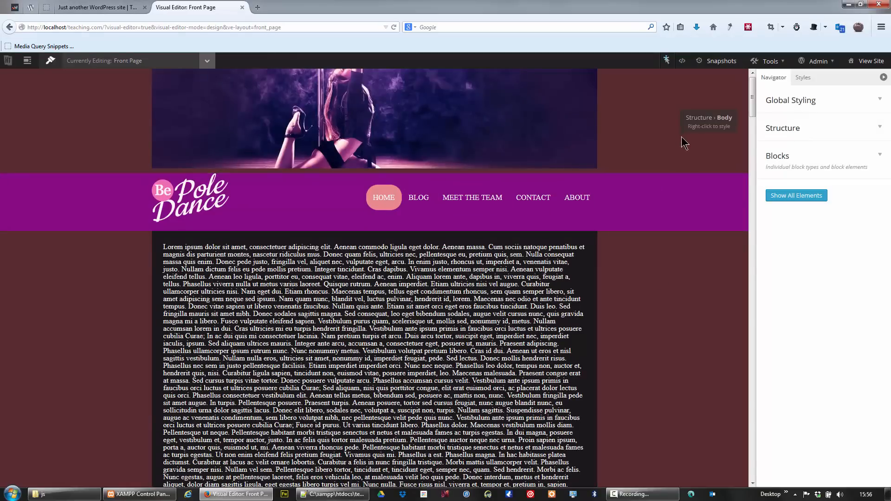
mouse_move(681, 60)
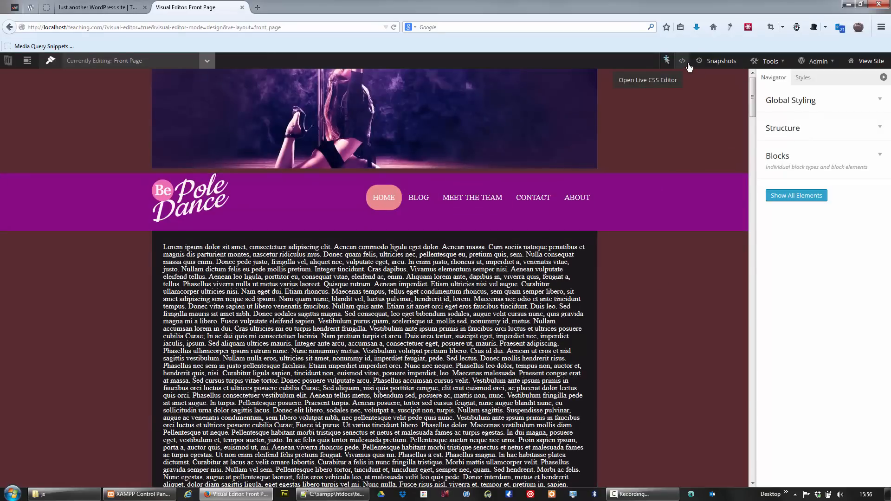
left_click(682, 61)
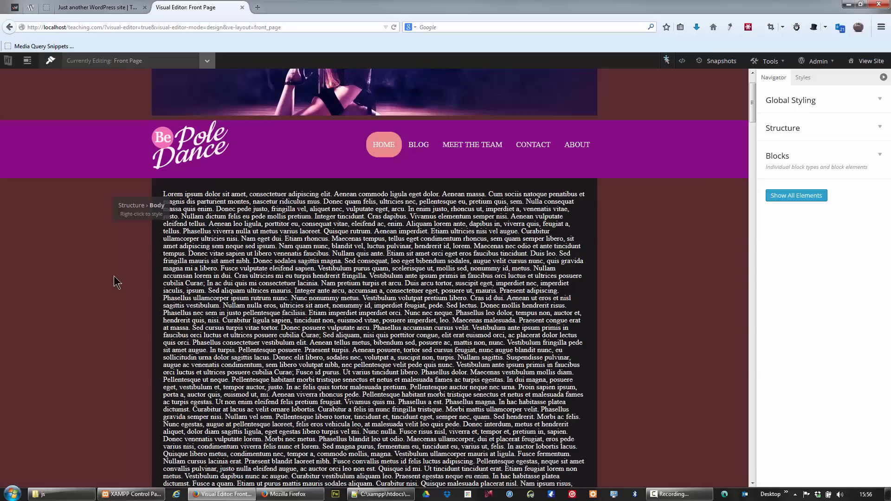
scroll("down", 3)
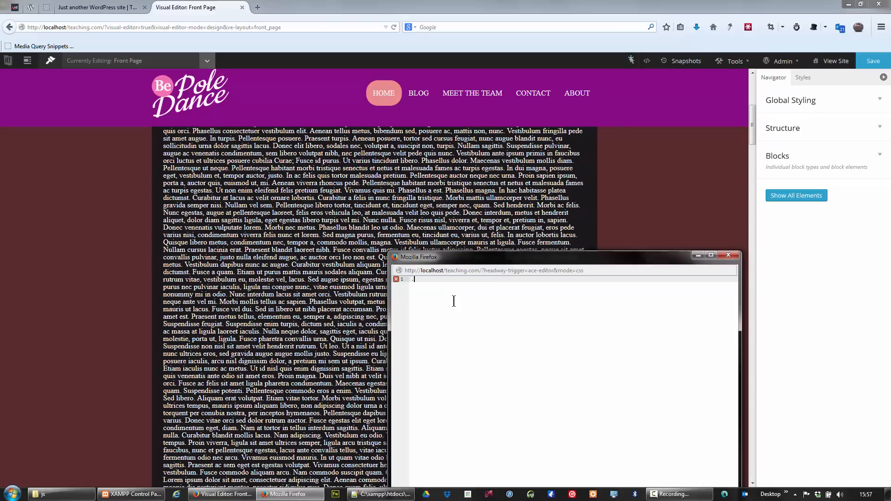
Add the CSS rule .cloned { background-color: black !important; }
type(".cloned")
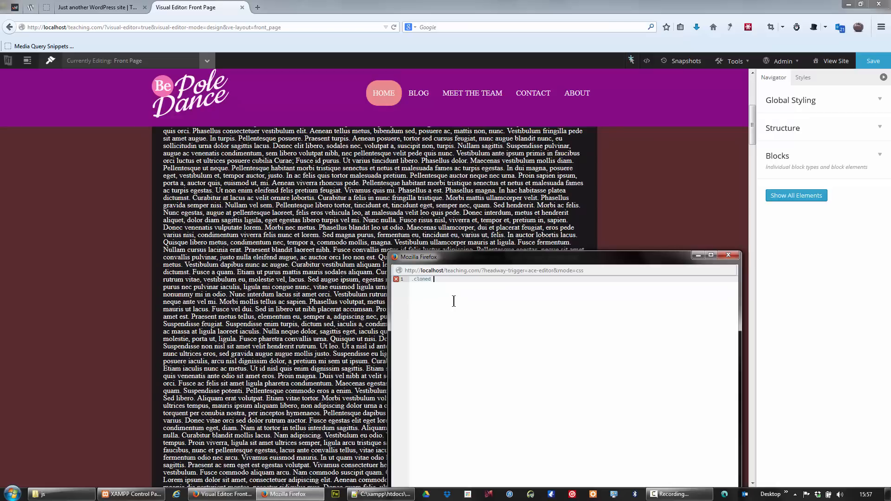
type("{")
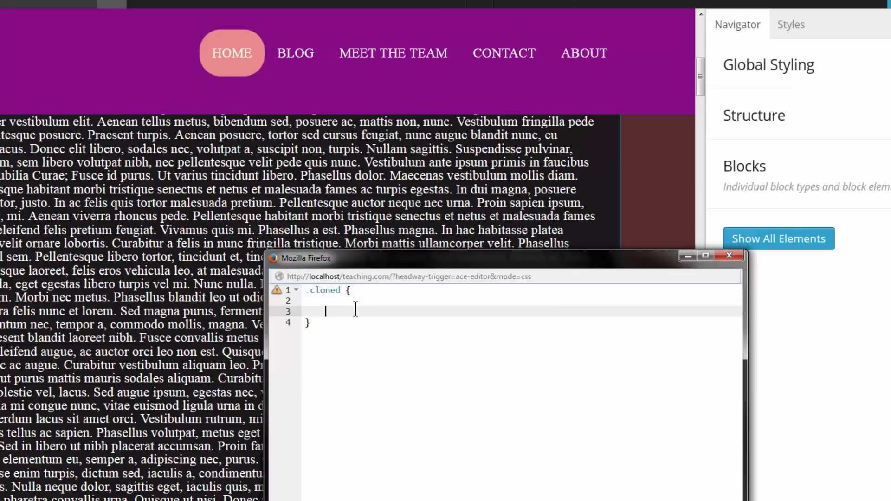
type("background")
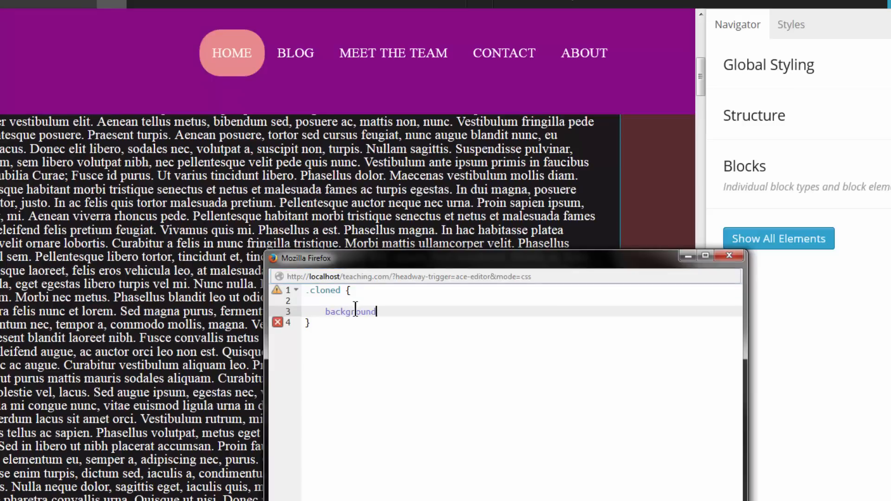
type("-color")
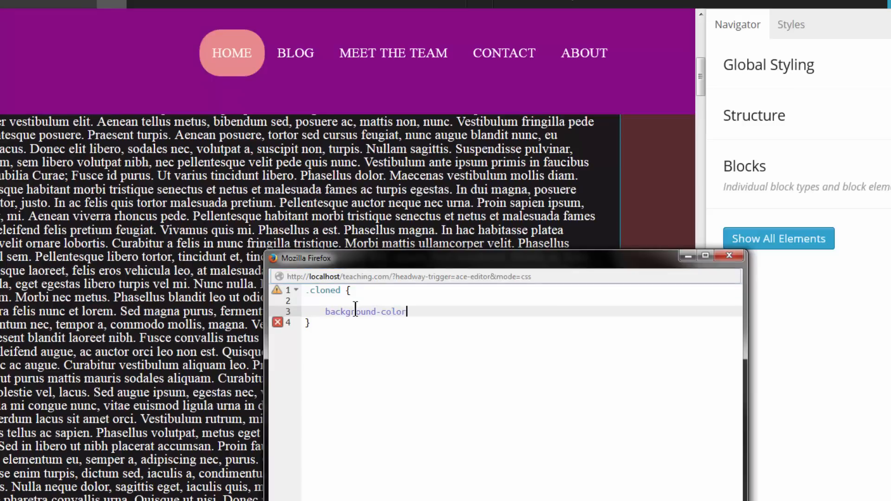
type(":black!;")
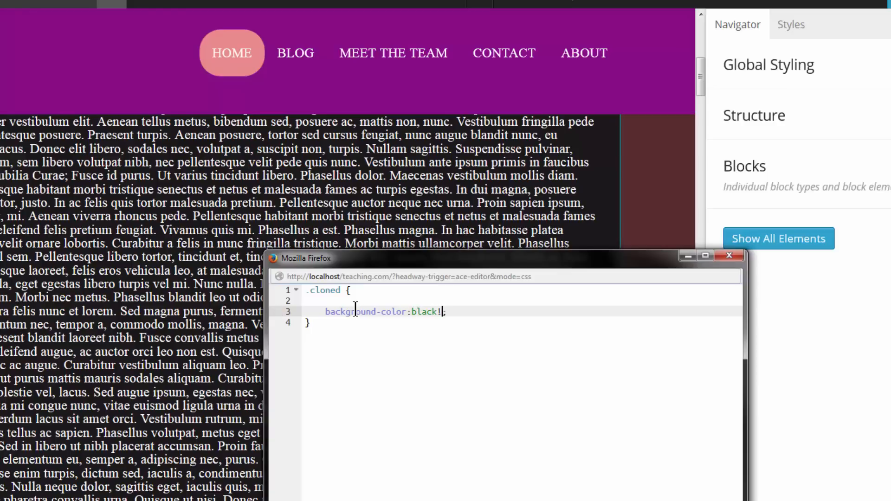
type("important")
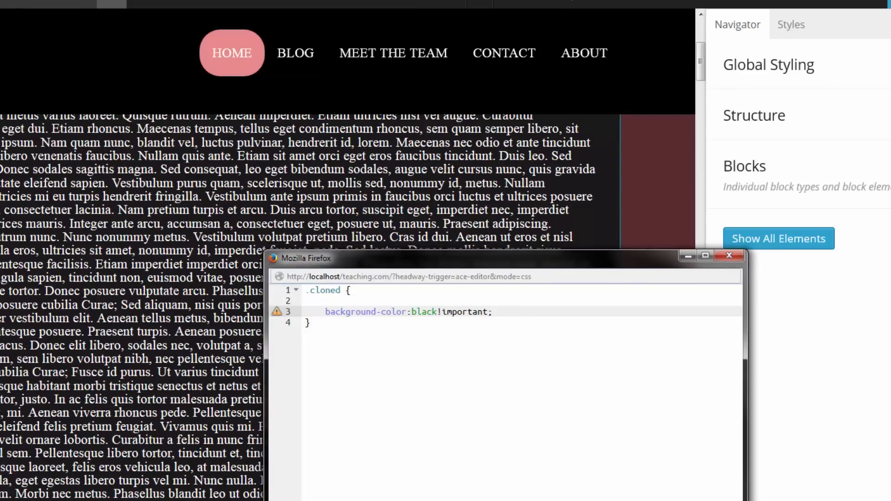
mouse_move(255, 88)
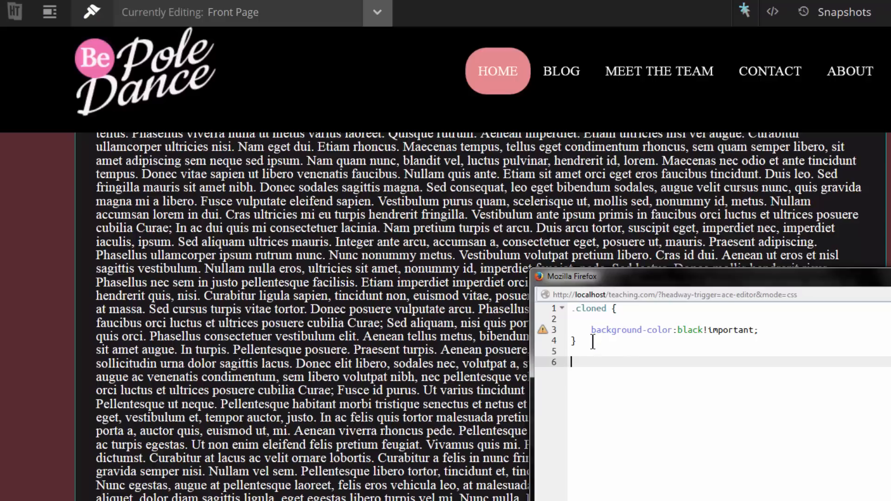
Add a .cloned img { width: 40%; } rule to shrink the sticky bar's logo
type(".")
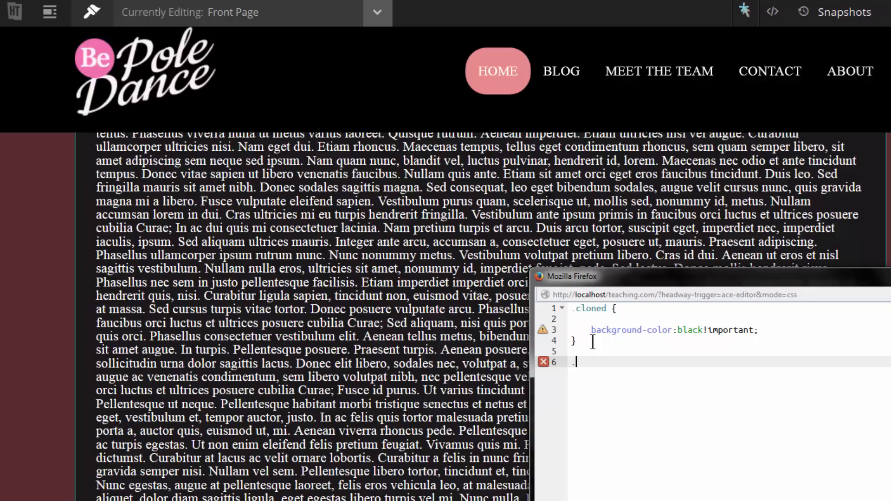
type("cloned")
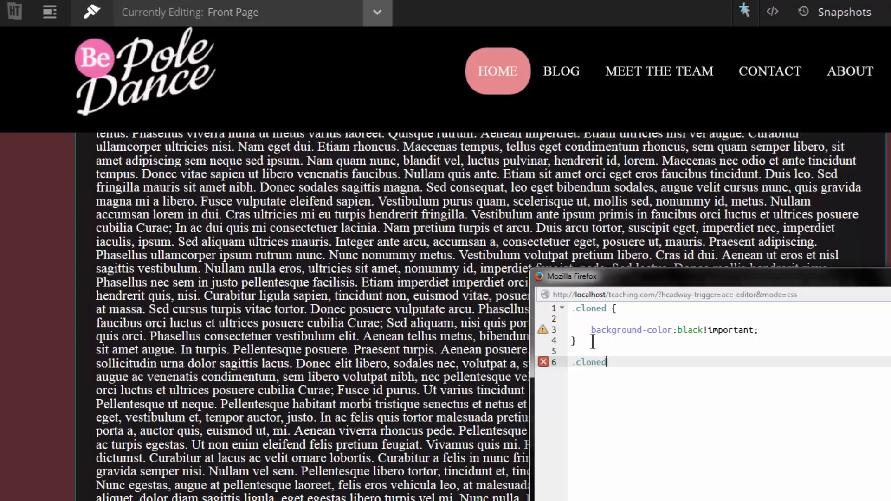
type("{")
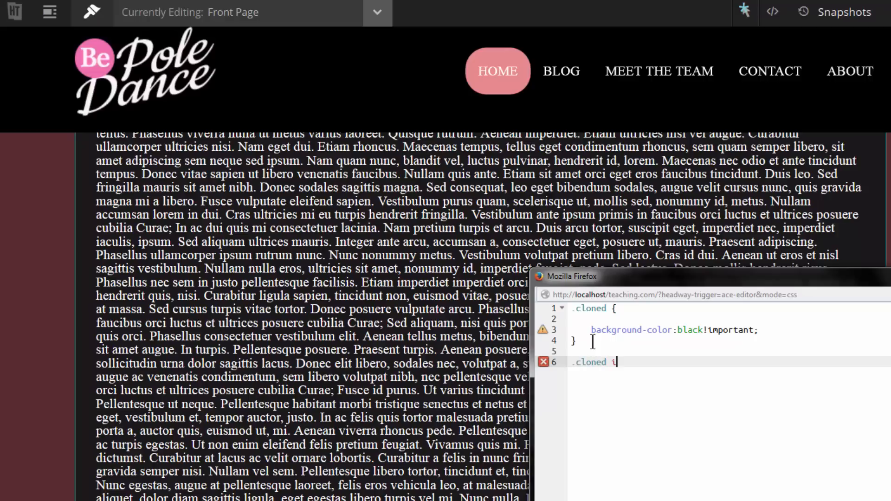
type("mg {}")
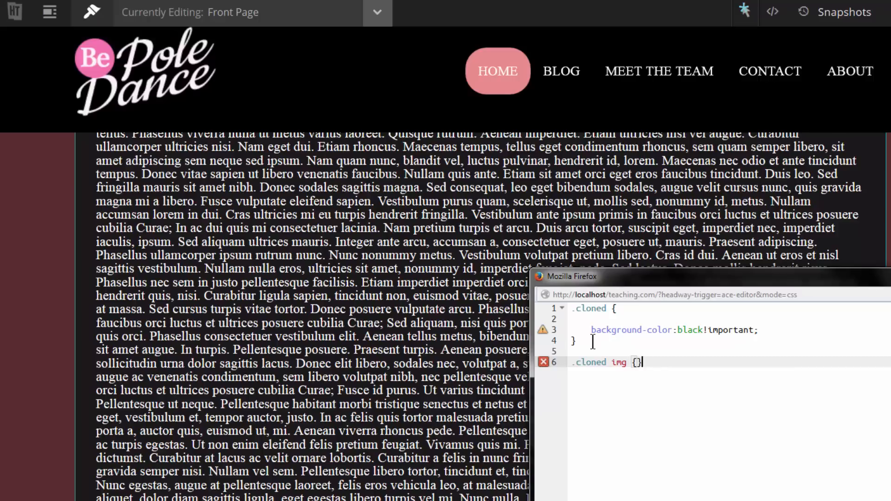
type("{")
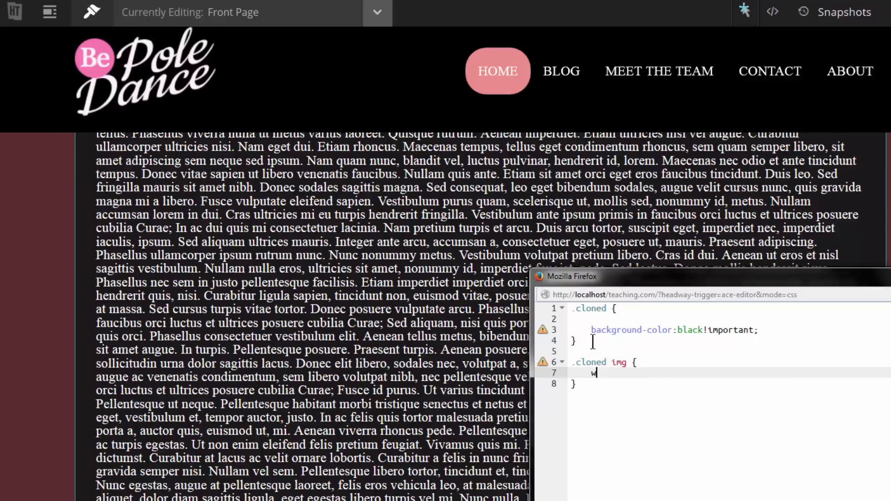
type("idth:;")
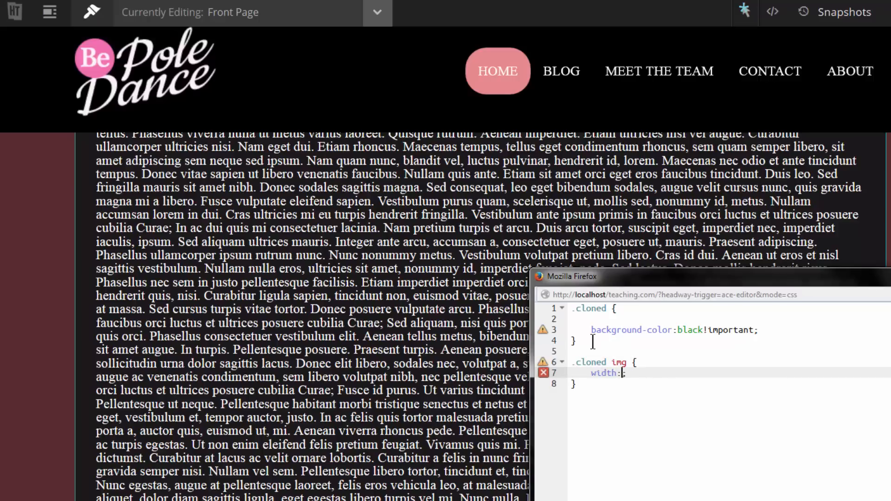
type("40%")
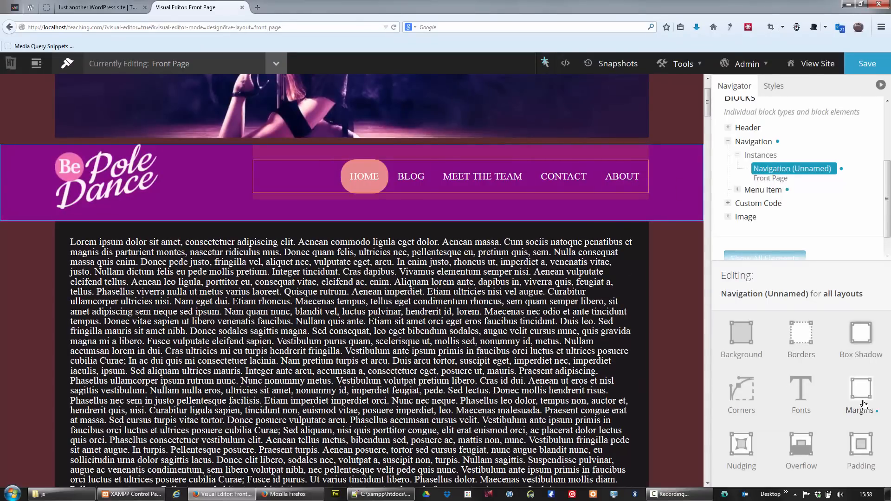
Show the Margins settings for Navigation (Unnamed), currently 25 px
left_click(861, 393)
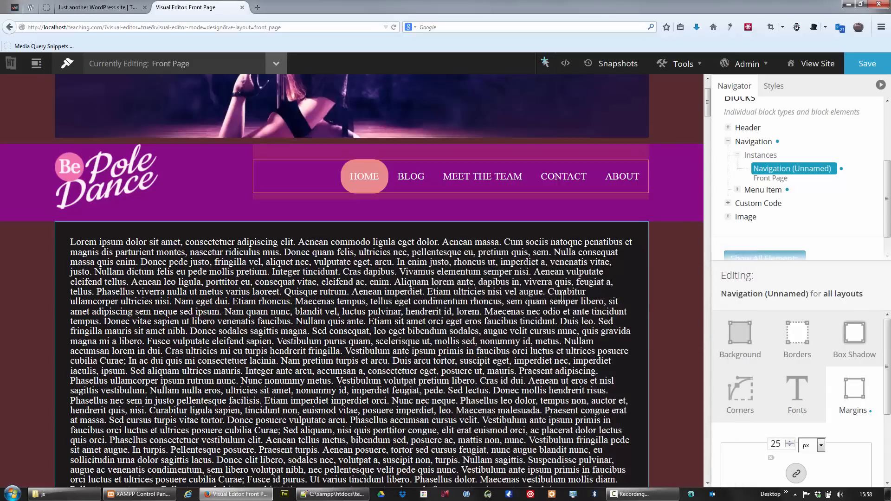
mouse_move(388, 175)
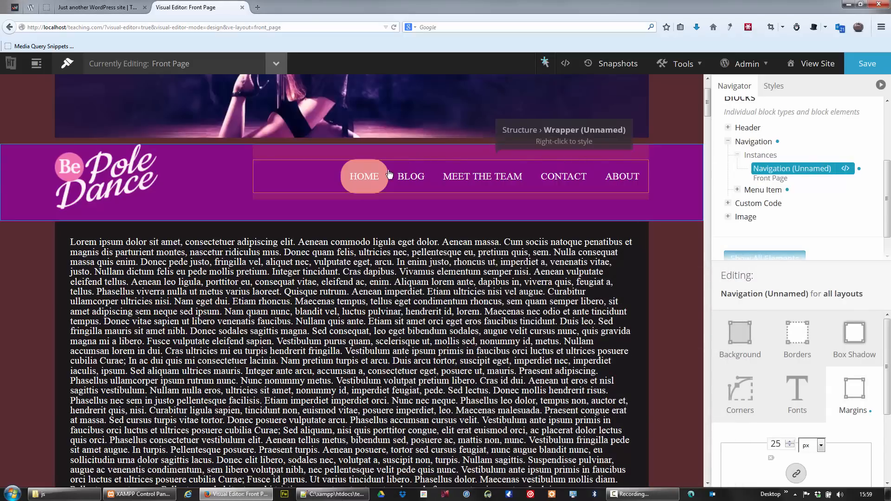
mouse_move(364, 181)
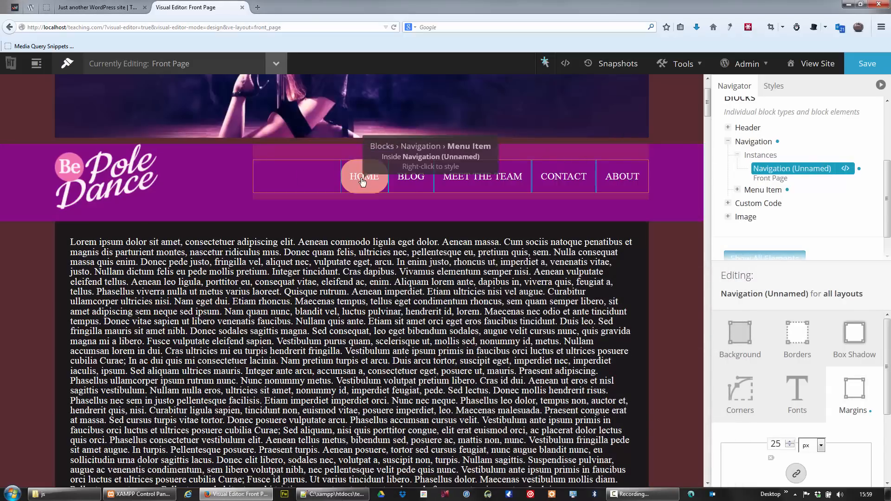
mouse_move(483, 177)
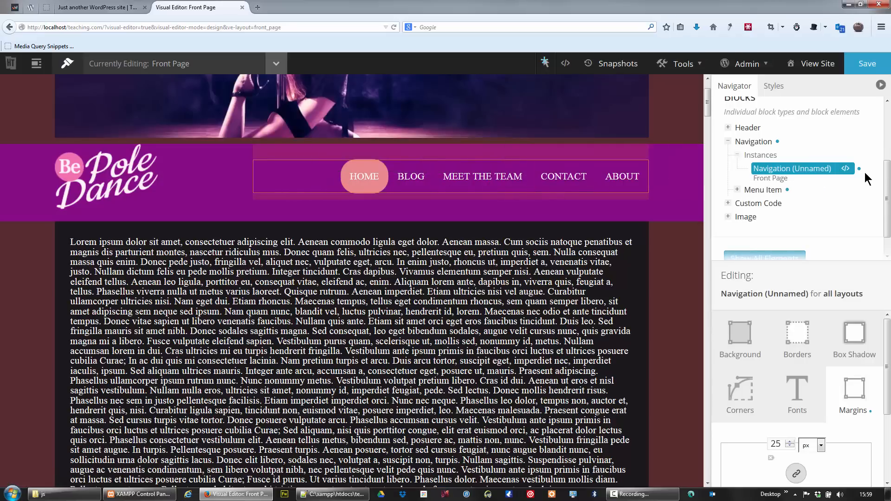
mouse_move(846, 168)
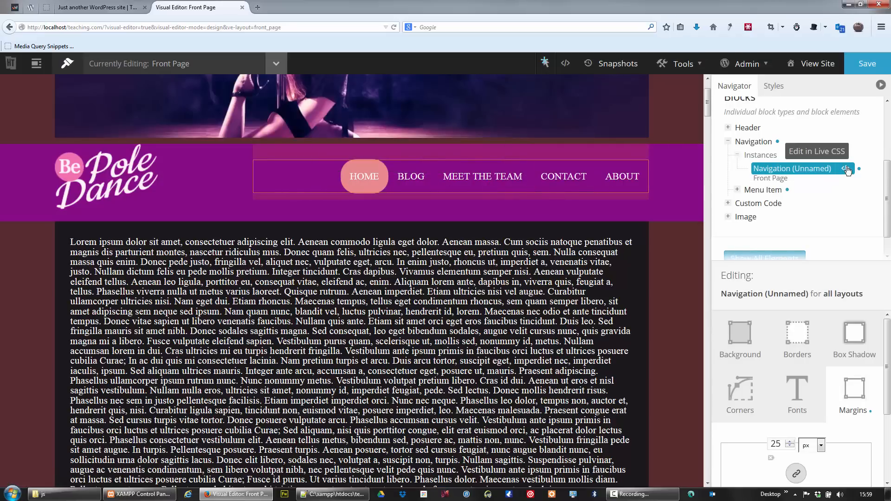
Add a .cloned #block-b1w54e5f8dc61ee2 rule setting margin:0!important in Live CSS
left_click(846, 168)
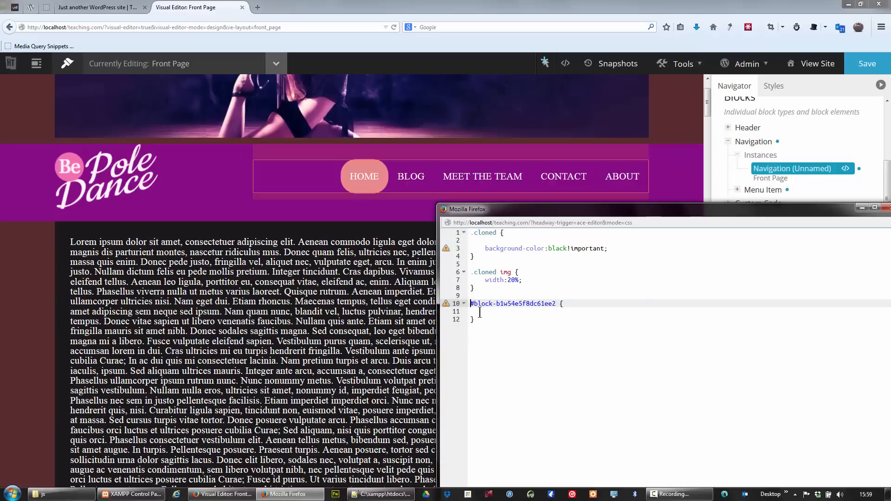
type(".comel")
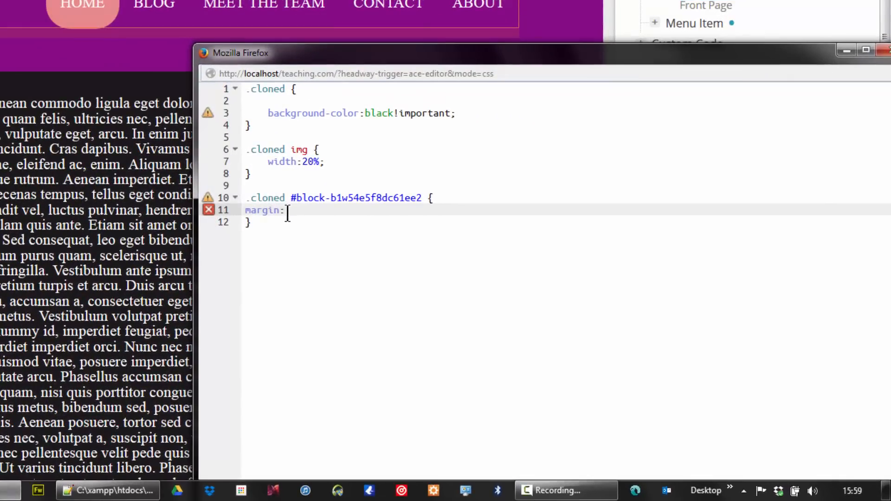
type("0!important;")
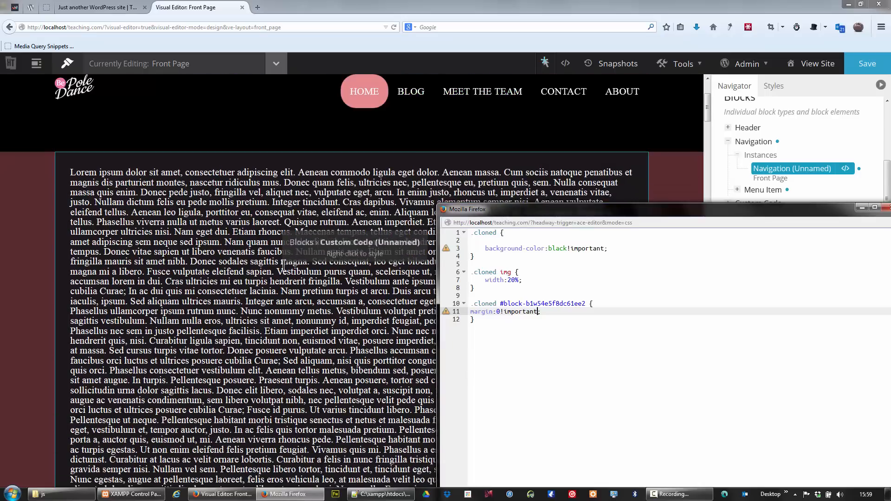
mouse_move(341, 98)
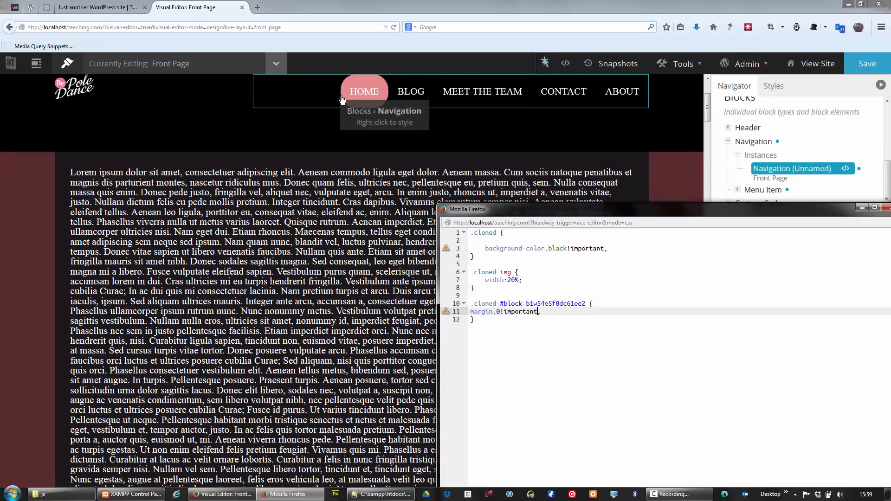
mouse_move(715, 106)
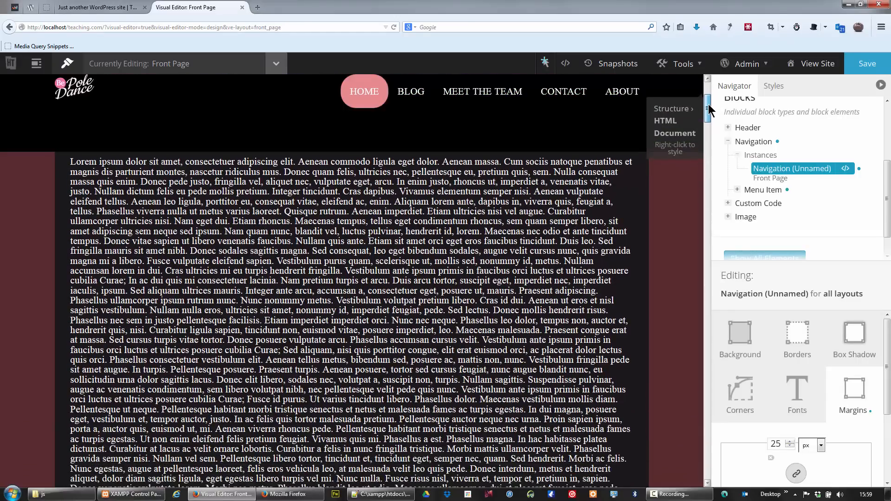
mouse_move(317, 95)
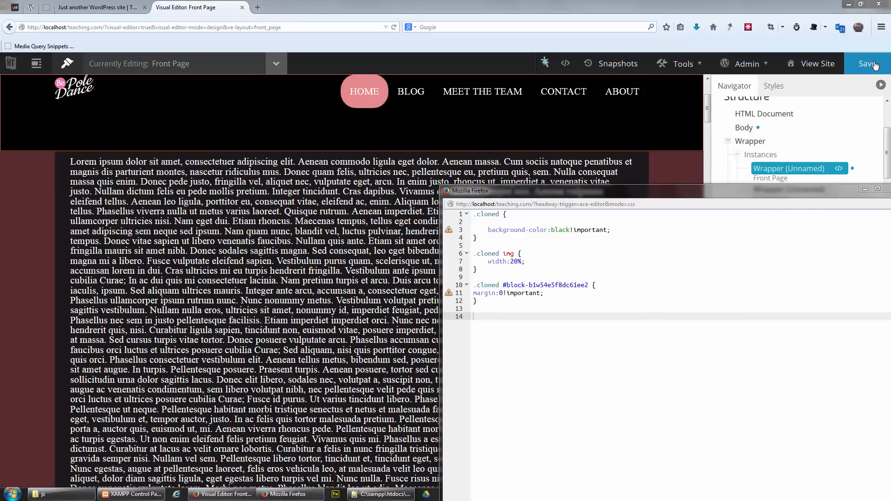
Save the CSS, scroll the live site to check the black pinned bar, then return to the Front Page visual editor
left_click(866, 63)
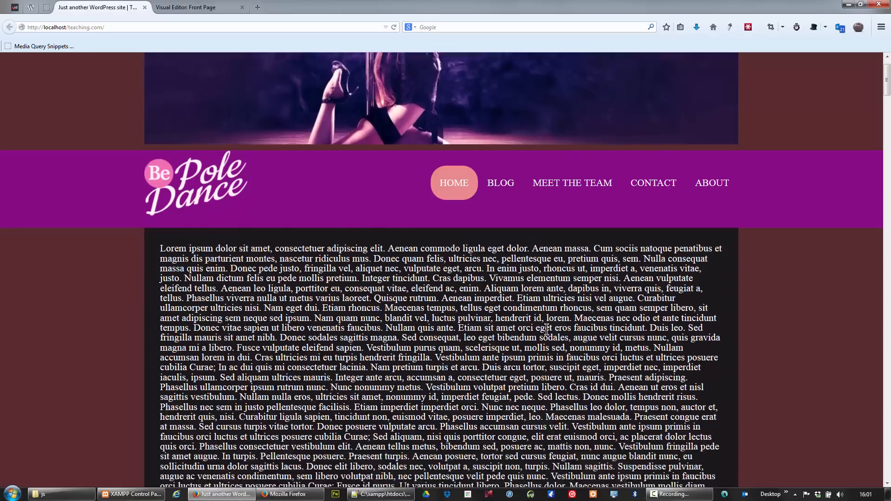
scroll("down", 3)
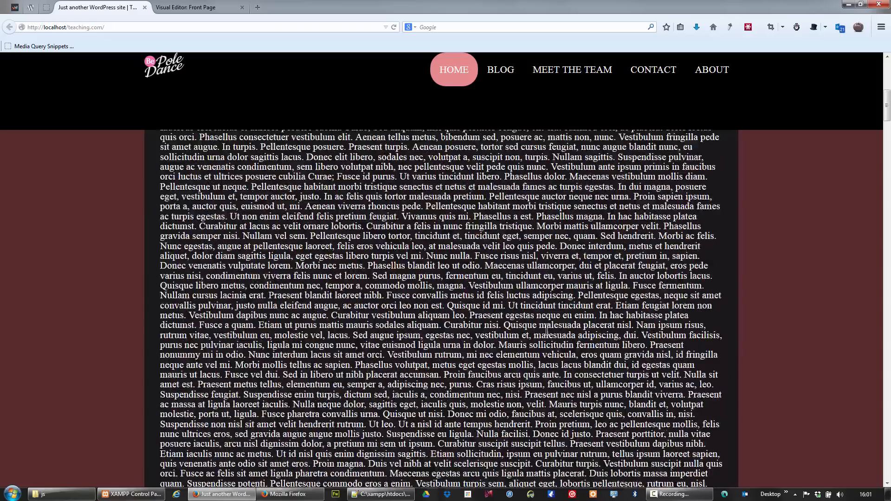
scroll("down", 3)
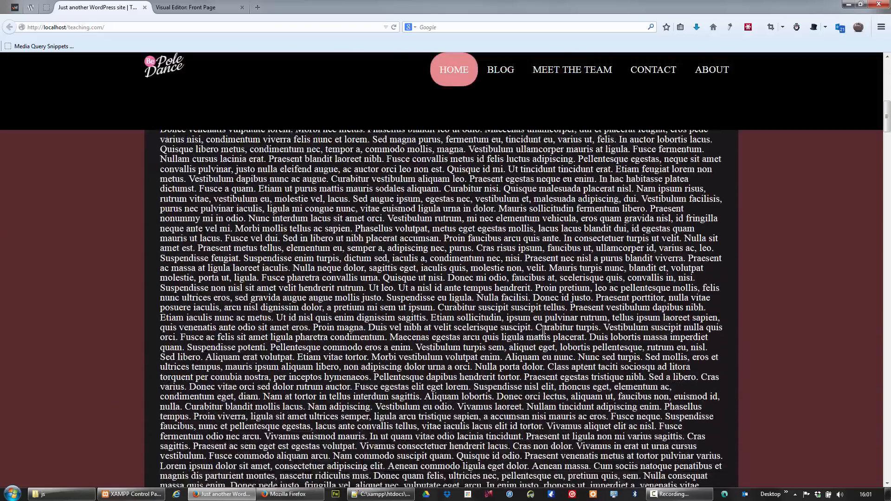
scroll("up", 3)
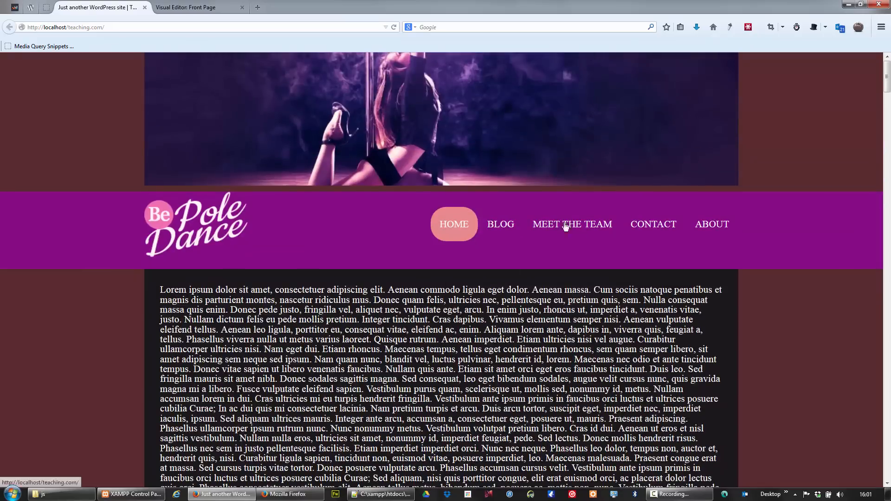
scroll("down", 3)
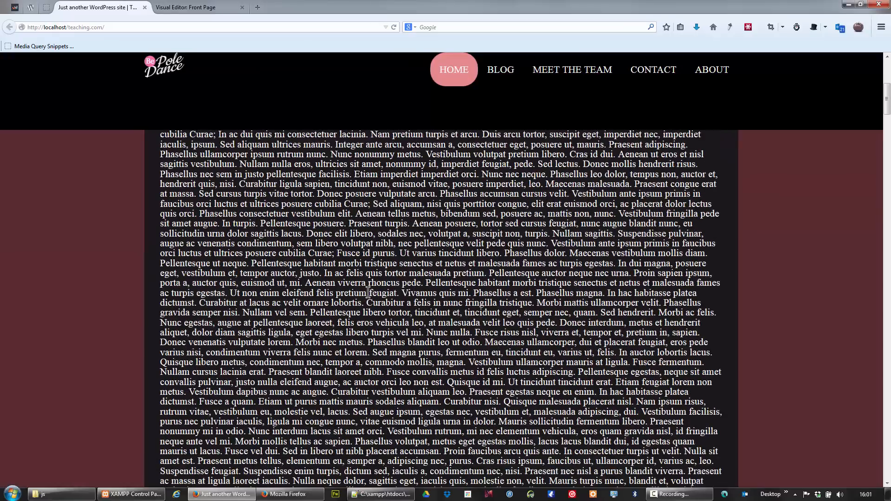
left_click(196, 7)
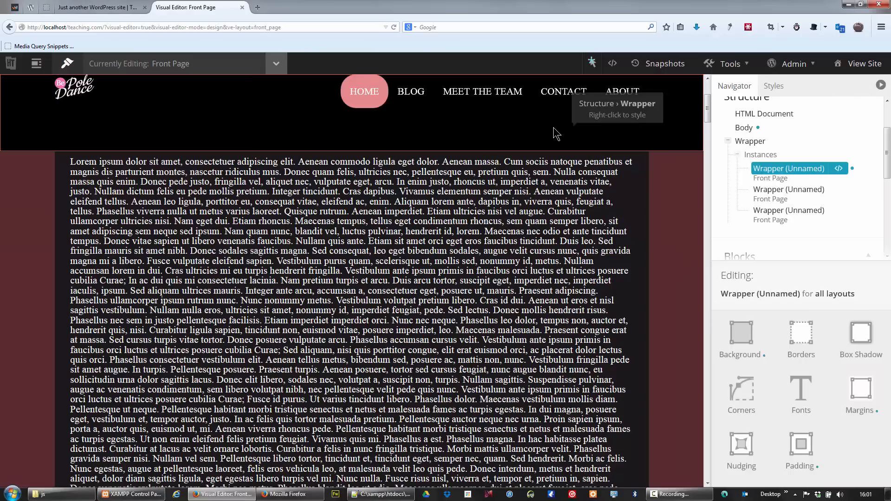
mouse_move(410, 91)
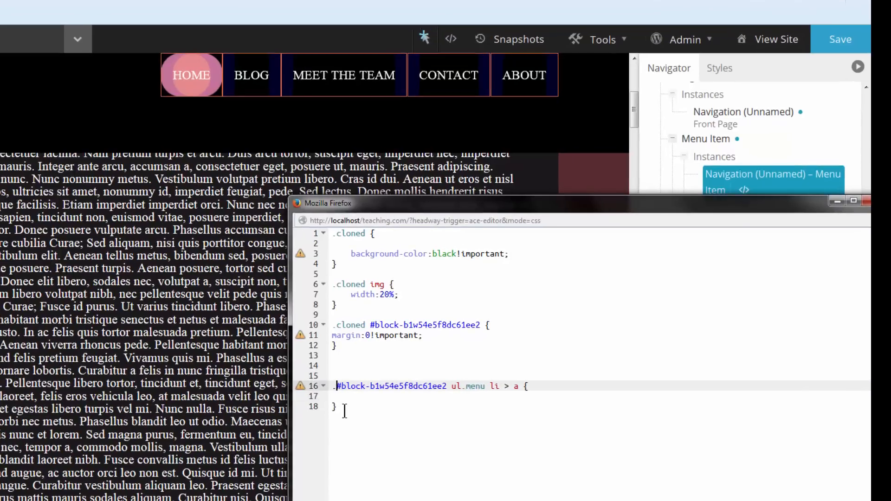
Add a .cloned navigation ul.menu li > a rule with font-size 12px
type("cloned")
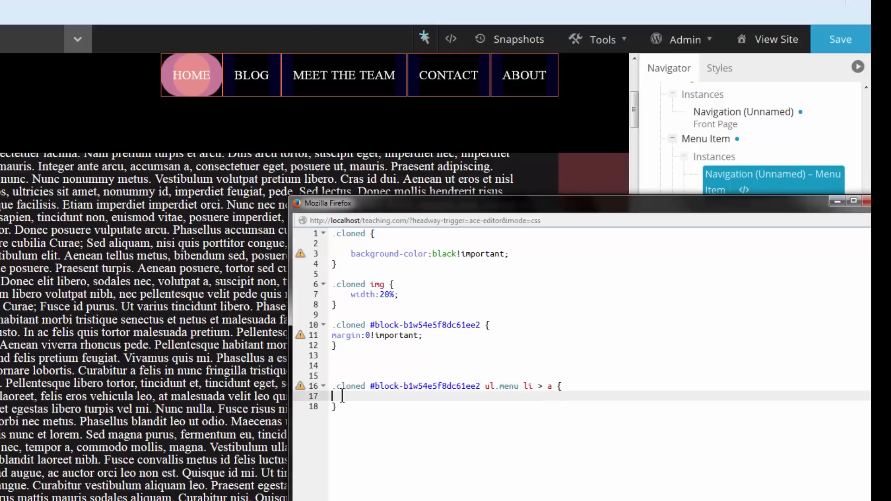
type("font")
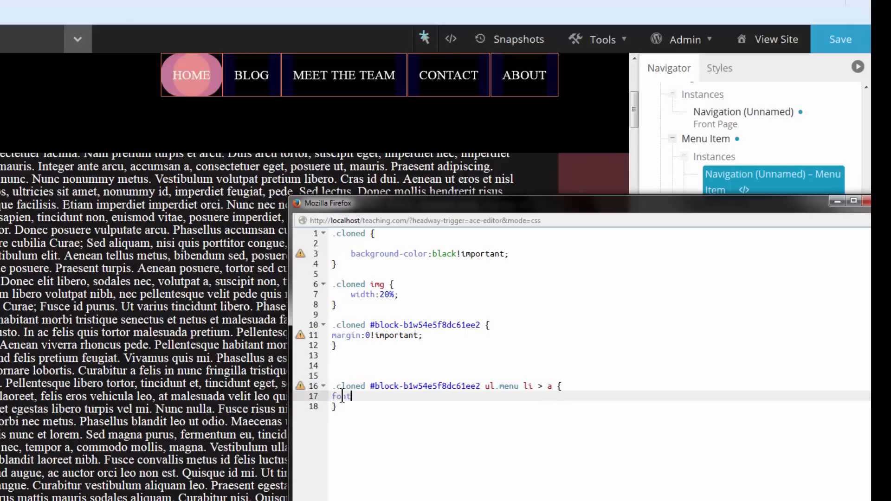
type("-size:147;")
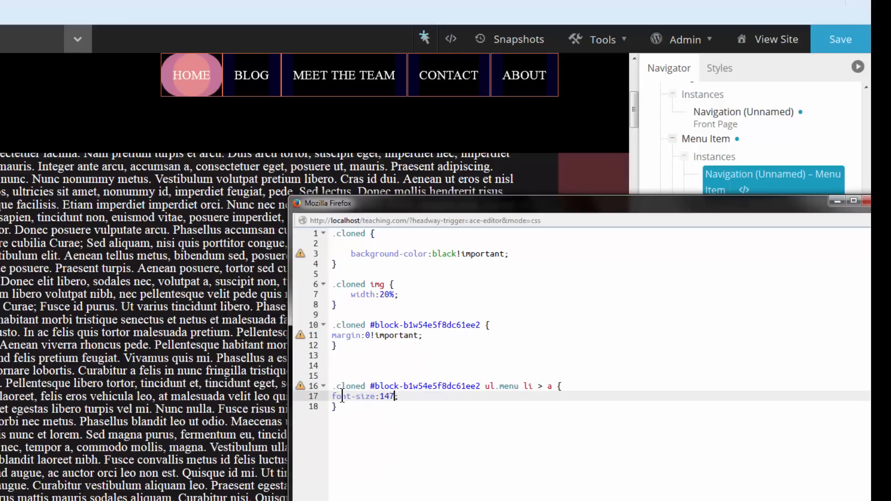
type("12")
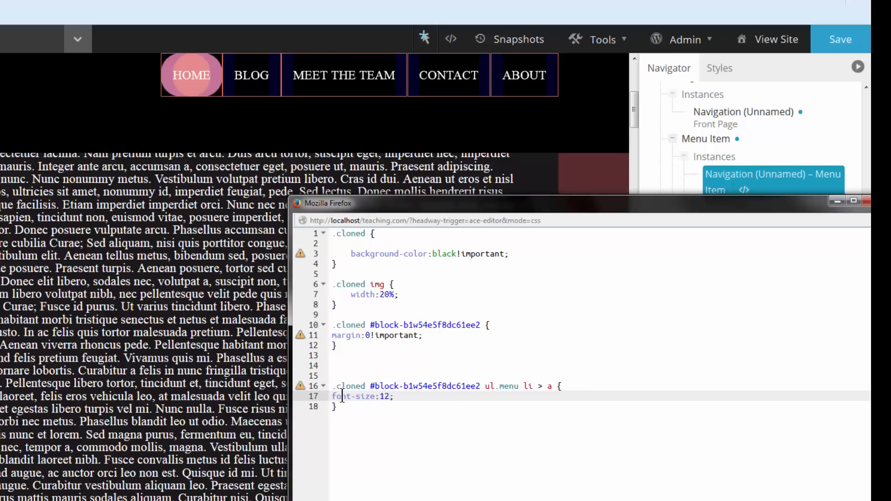
type("px")
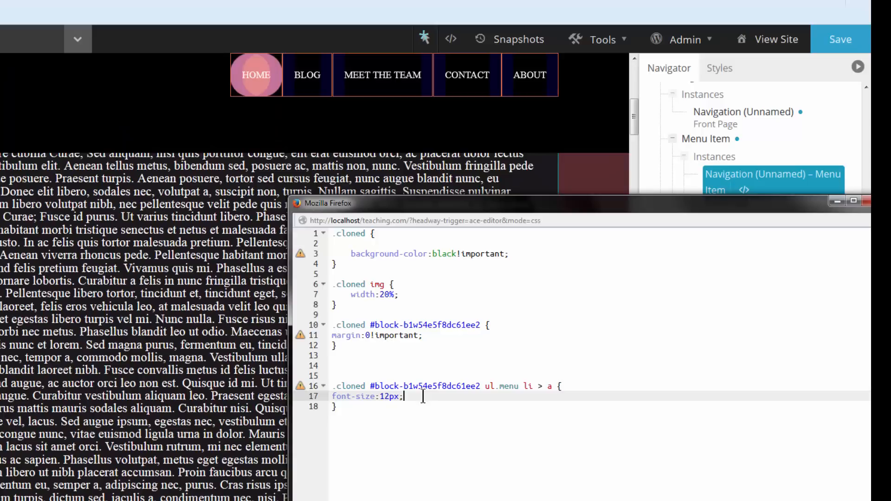
mouse_move(510, 299)
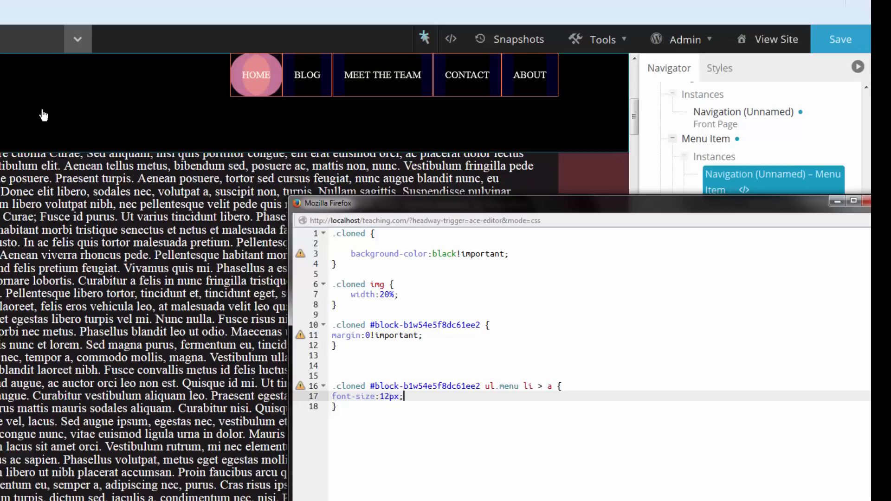
Give the .cloned bar height 60px and the logo image margin-top 5px
left_click(840, 39)
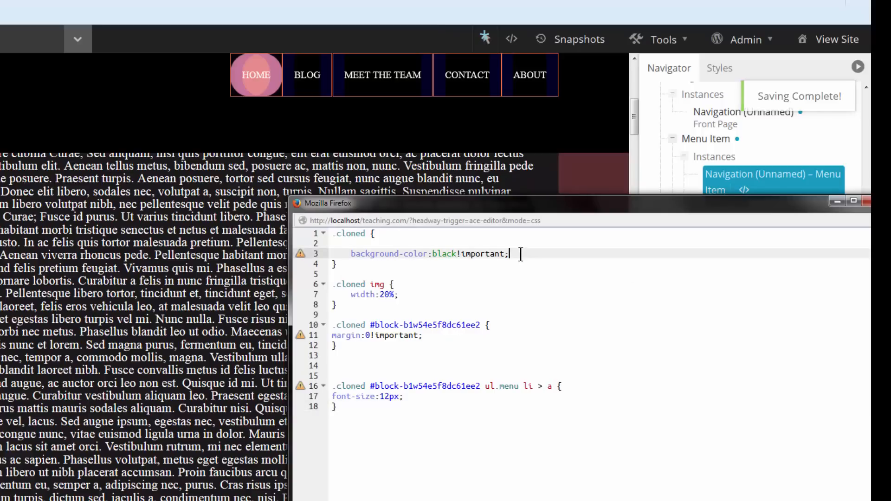
type("height:;")
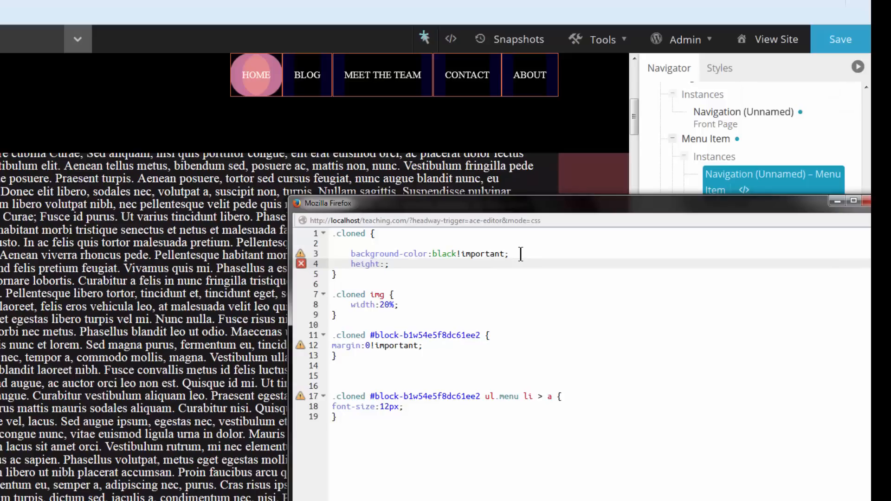
type("50px")
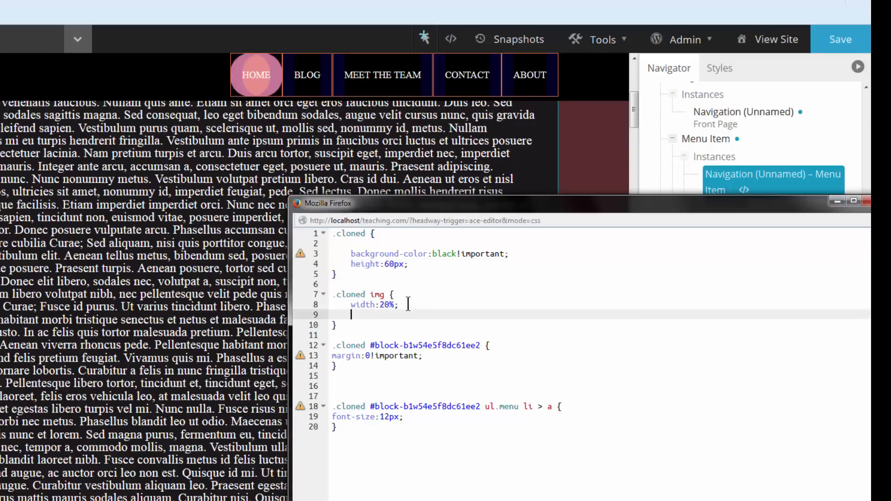
type("margin-top:;")
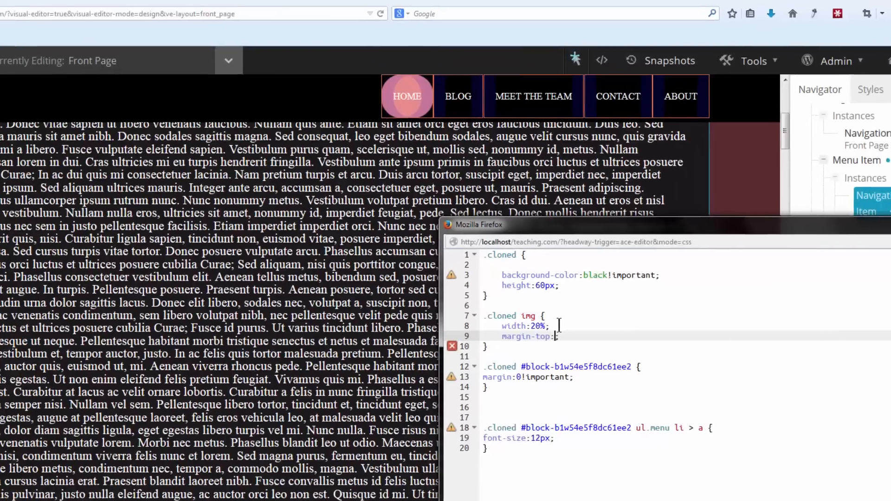
type("5px;")
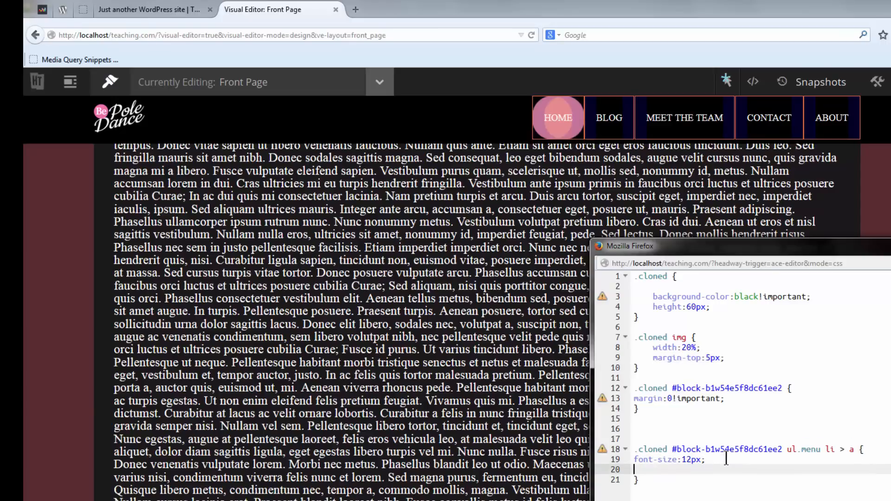
Set the menu link rule to font-family 'open sans', 10px size, and 1px letter-spacing
type("font-=f")
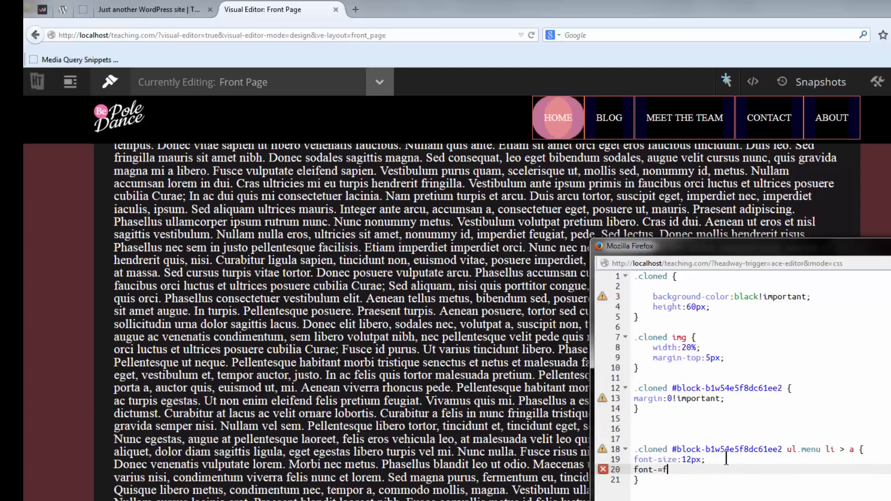
key("Backspace")
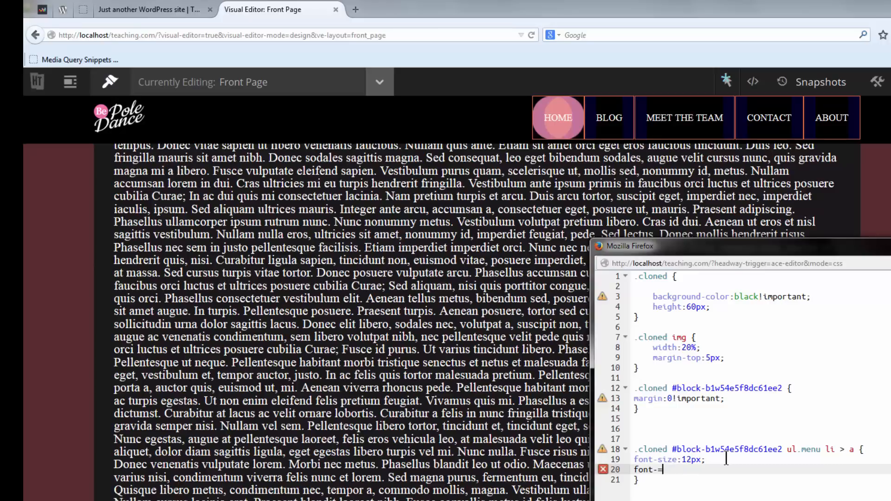
type("family:;")
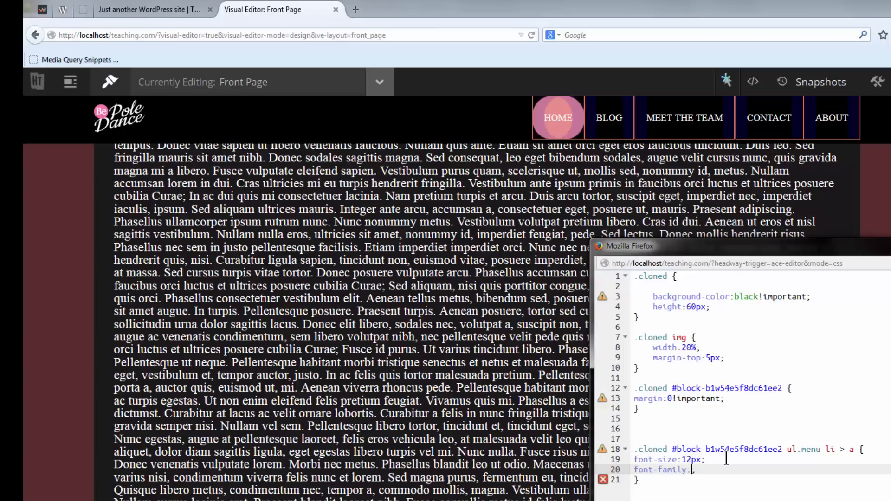
type("open sans")
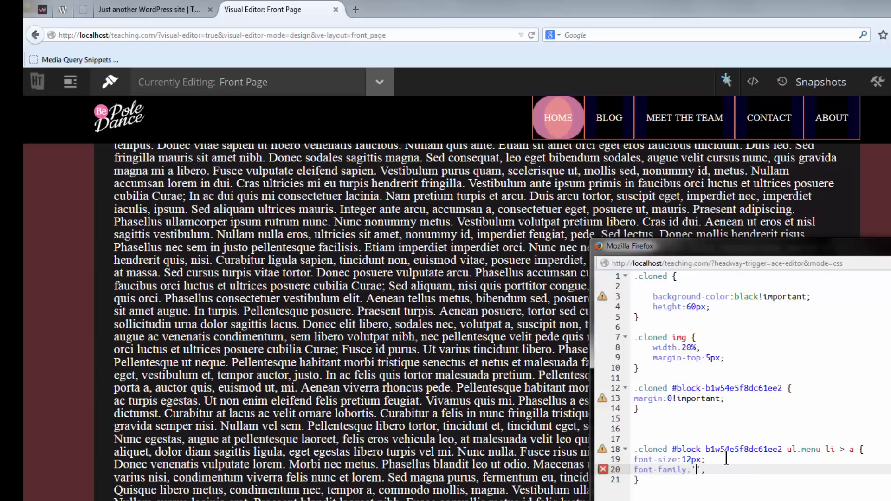
type("open-sans")
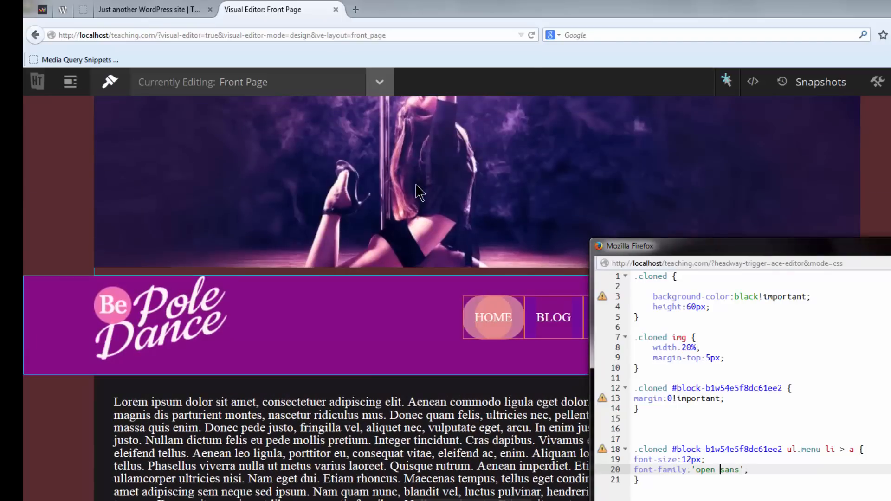
scroll("down", 3)
type("0")
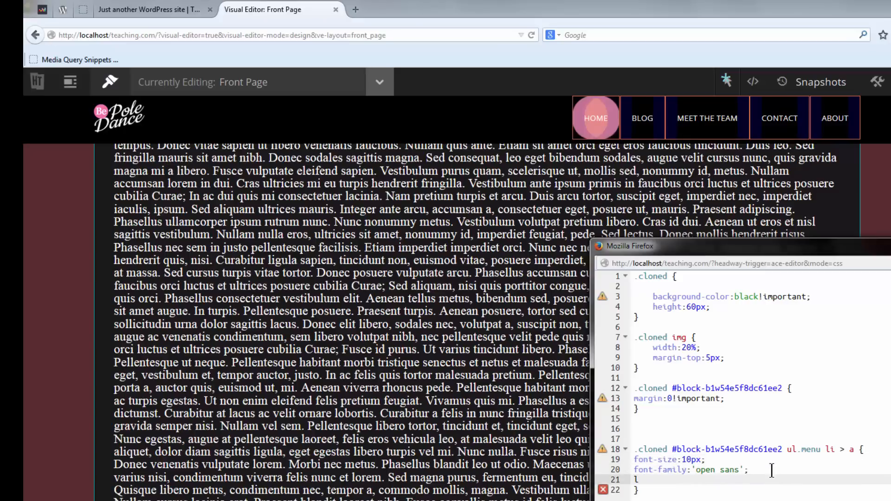
type("letter-spacing:;")
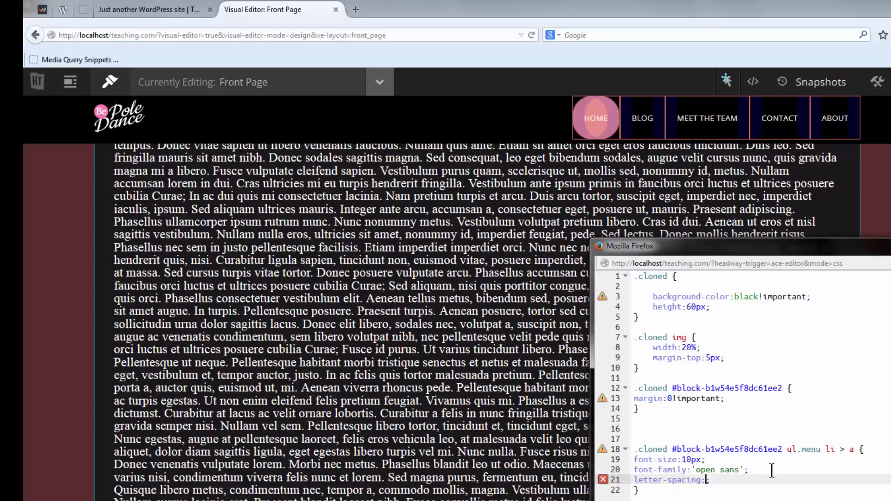
type("1px")
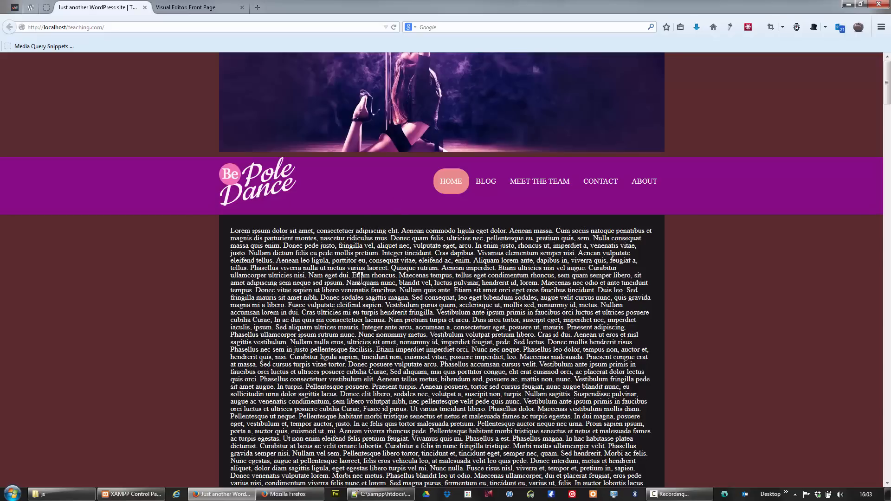
Scroll the live front page down and back up to check the compact black sticky bar
scroll("down", 3)
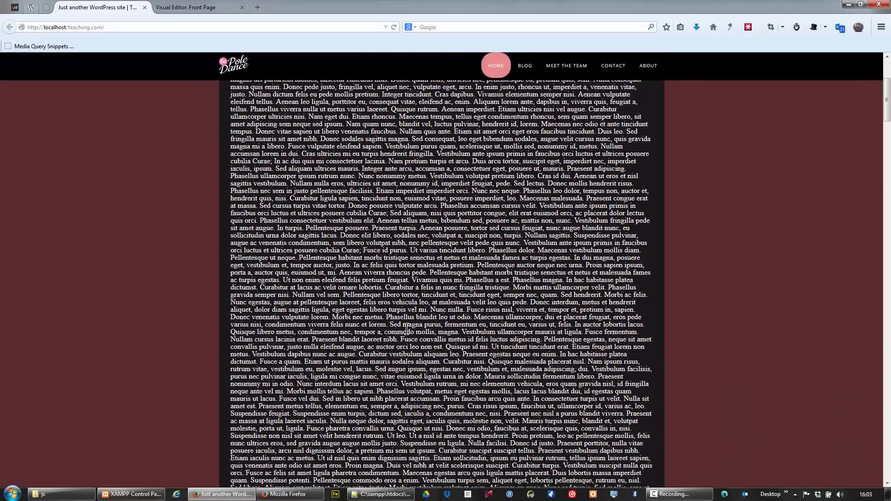
scroll("down", 3)
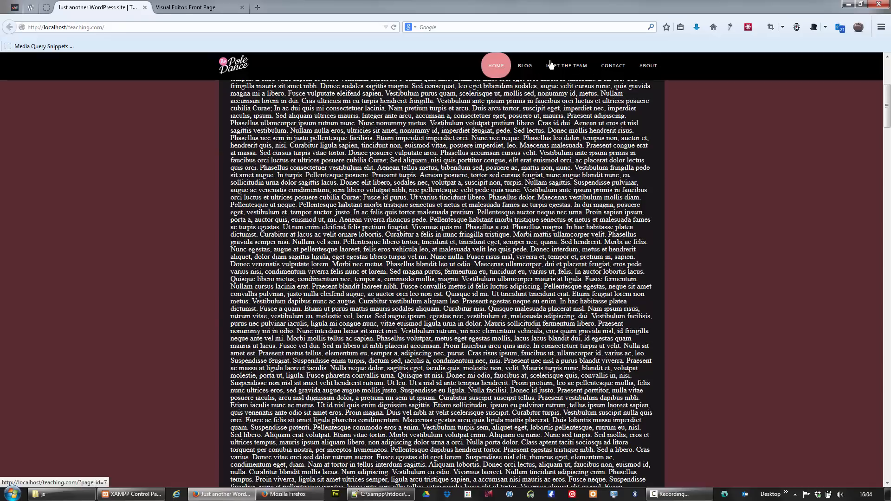
mouse_move(495, 66)
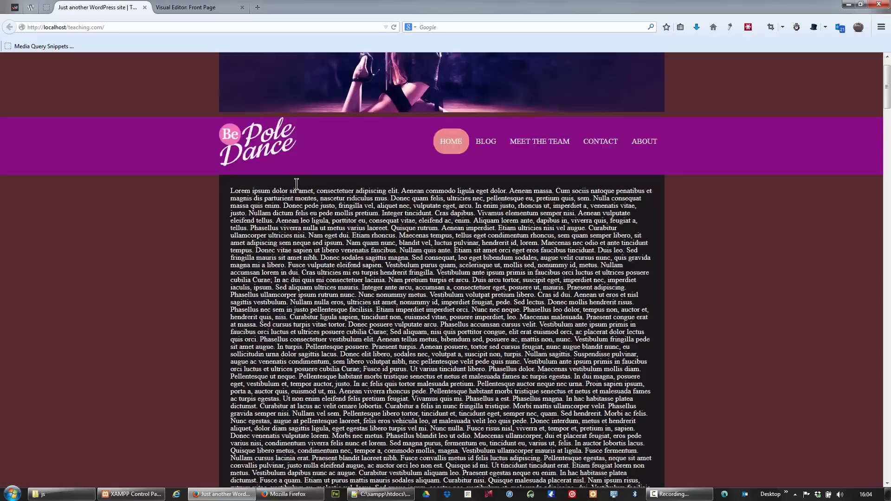
scroll("down", 3)
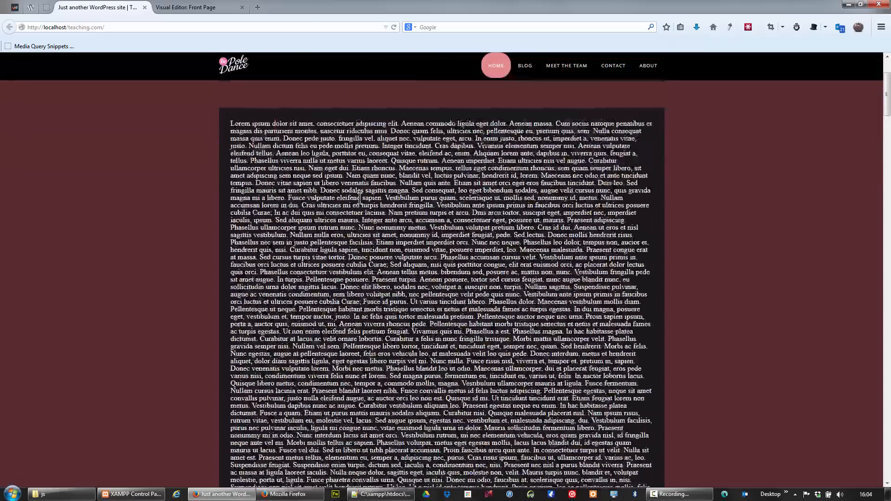
scroll("down", 3)
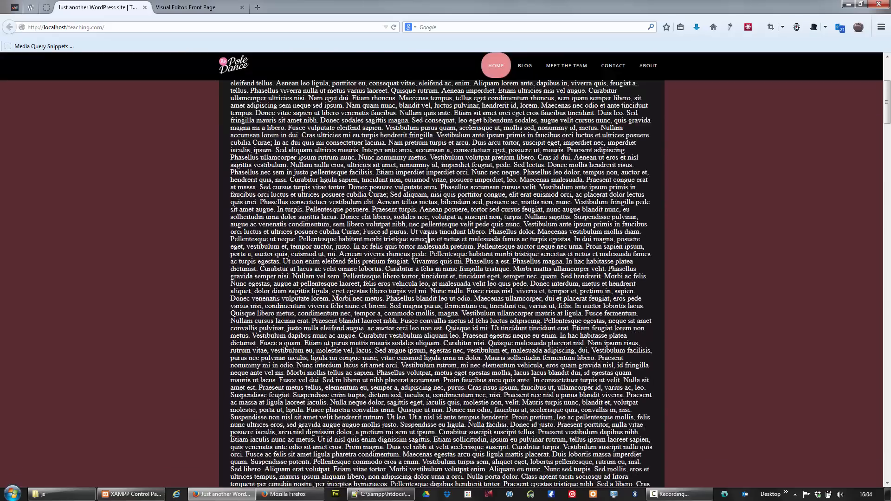
scroll("up", 3)
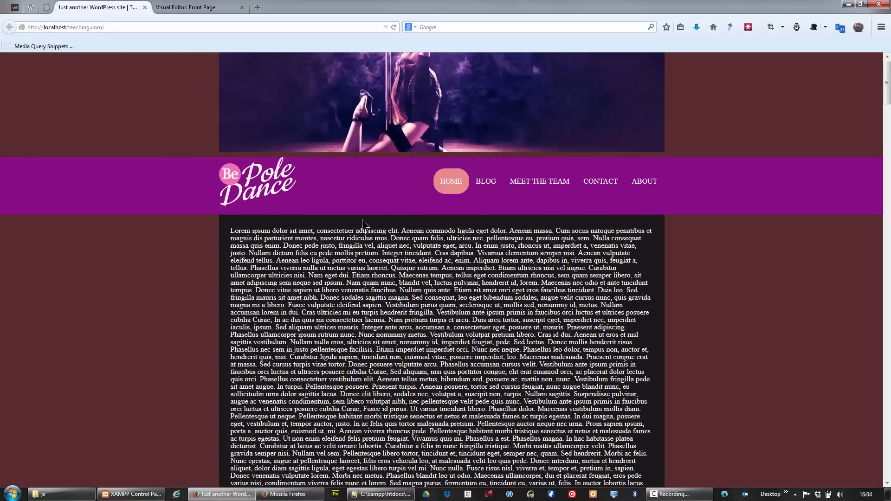